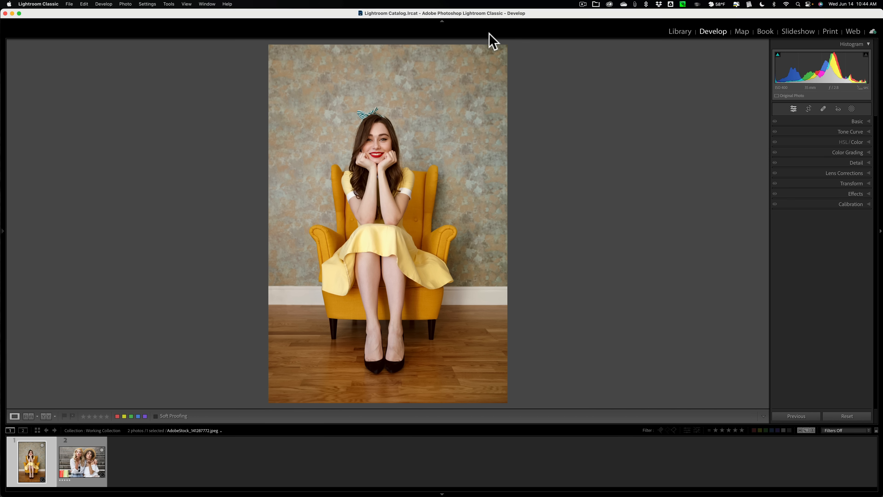
mouse_move(847, 149)
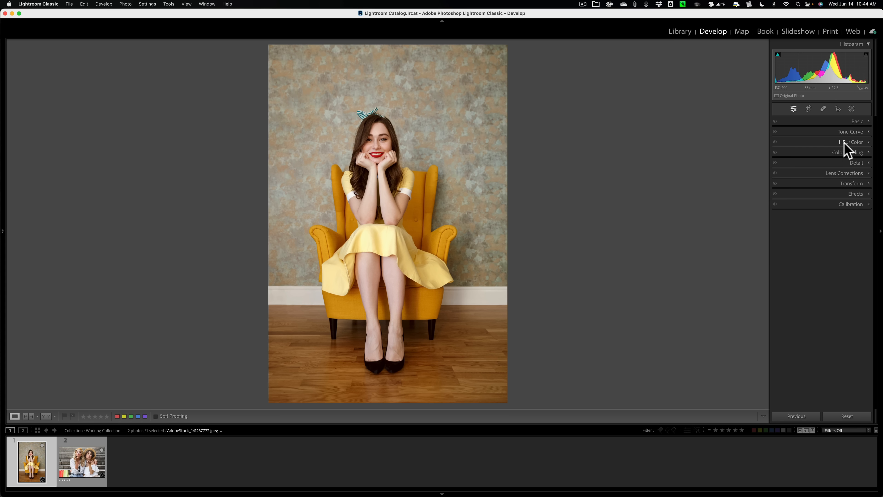
Expand the HSL/Color adjustments to show the per-colour hue sliders
left_click(852, 141)
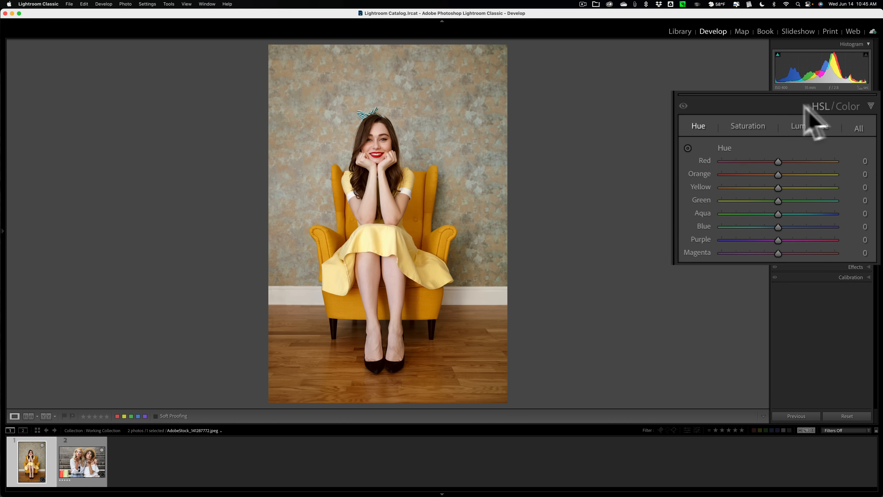
mouse_move(823, 127)
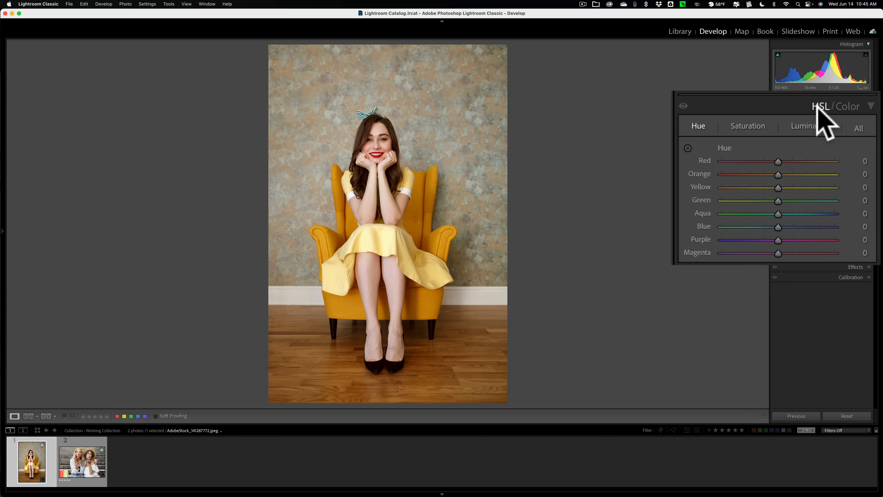
mouse_move(763, 158)
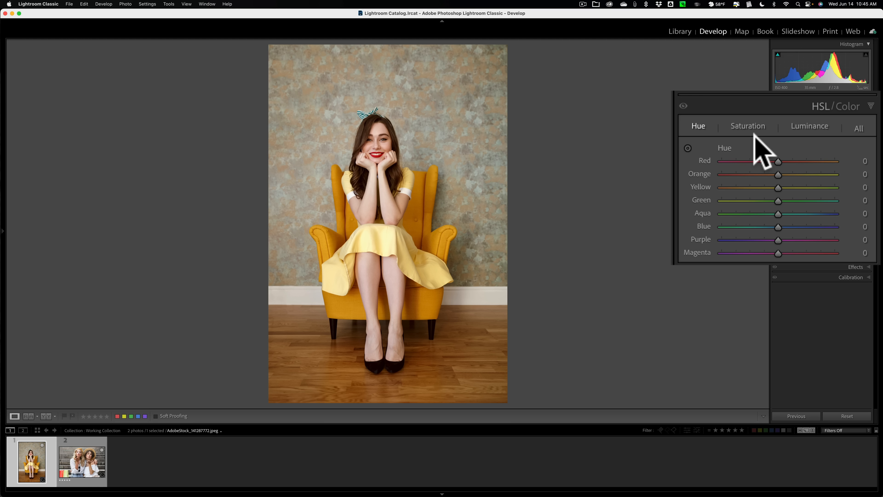
mouse_move(805, 135)
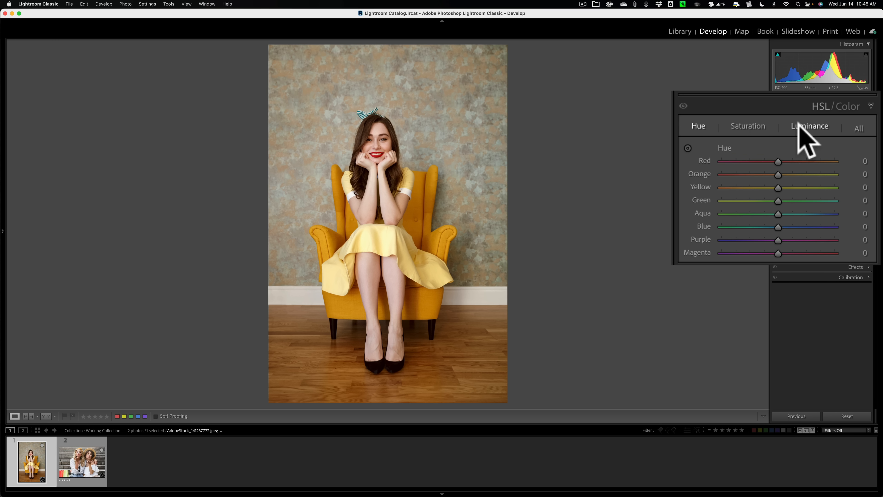
mouse_move(864, 135)
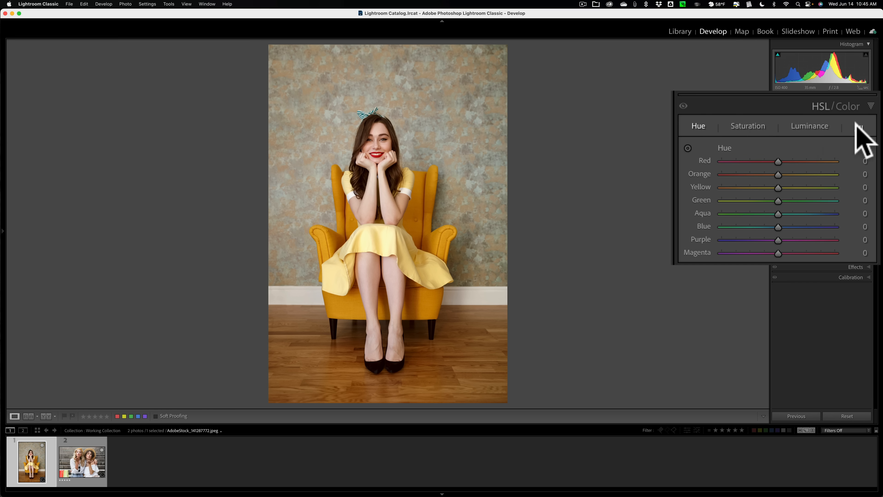
mouse_move(772, 140)
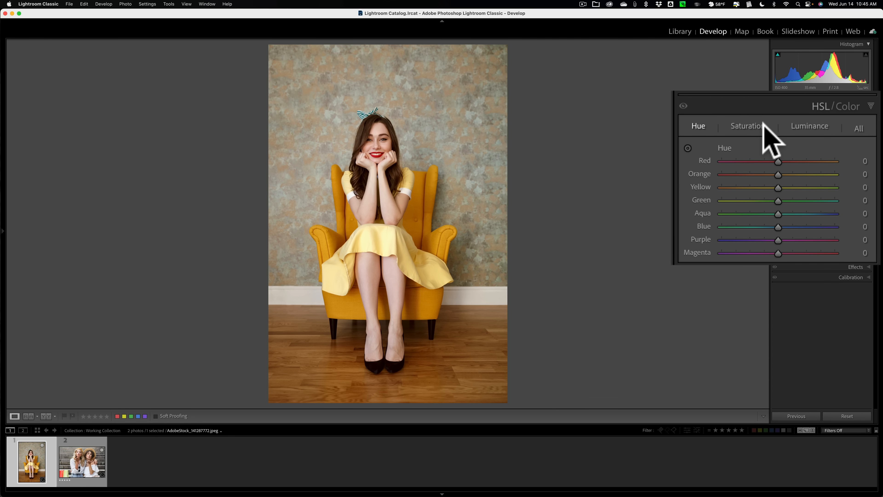
mouse_move(490, 155)
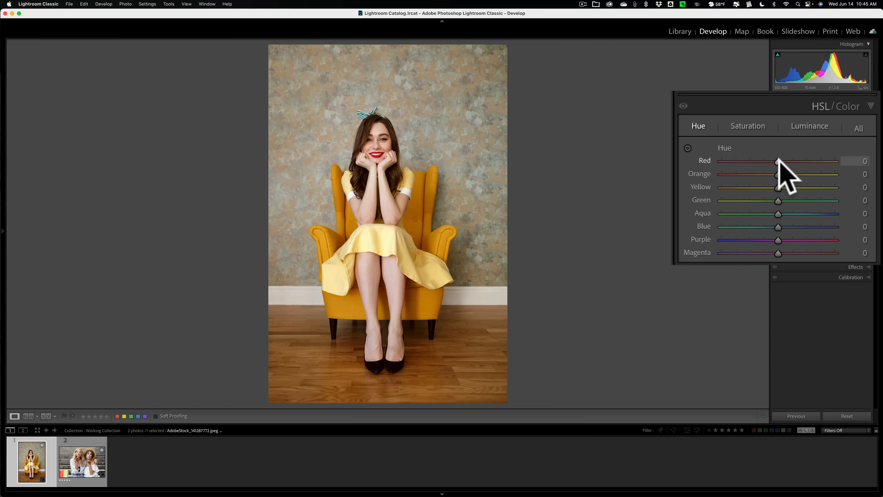
mouse_move(786, 175)
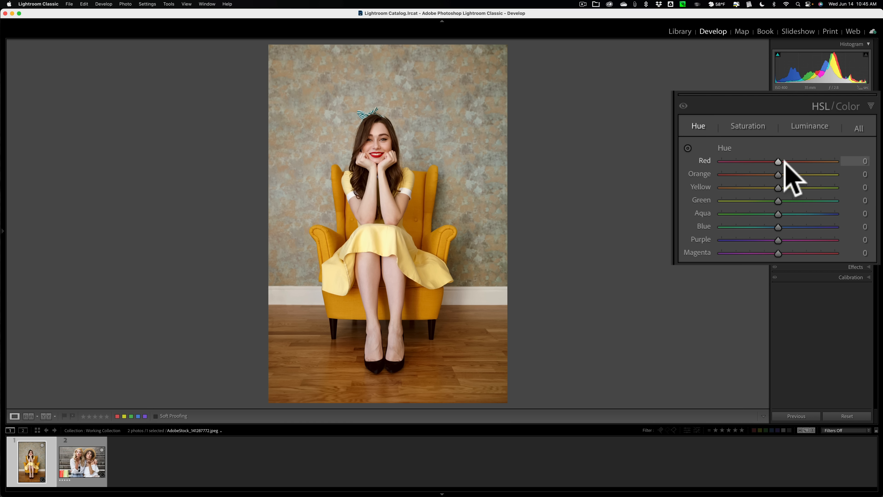
mouse_move(491, 159)
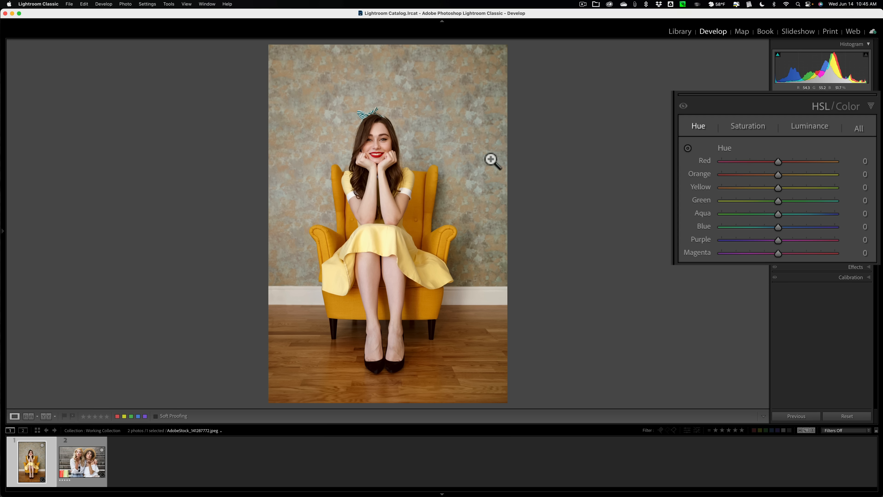
mouse_move(491, 159)
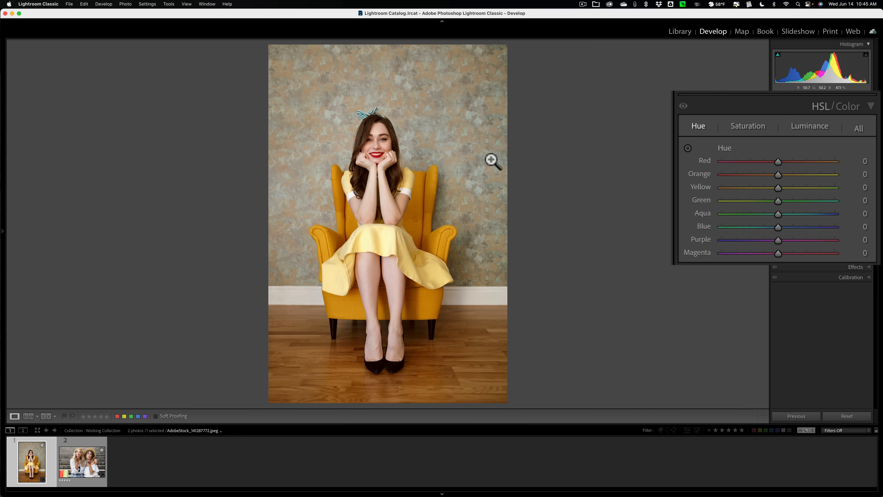
mouse_move(366, 162)
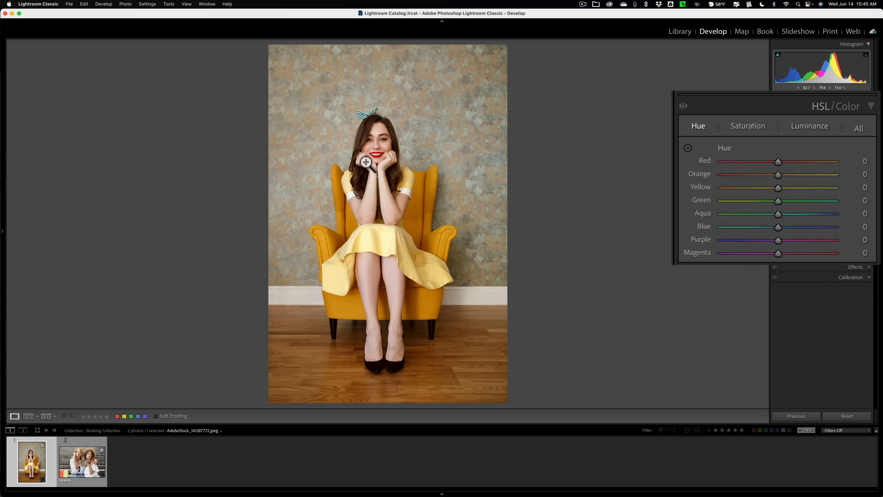
mouse_move(377, 158)
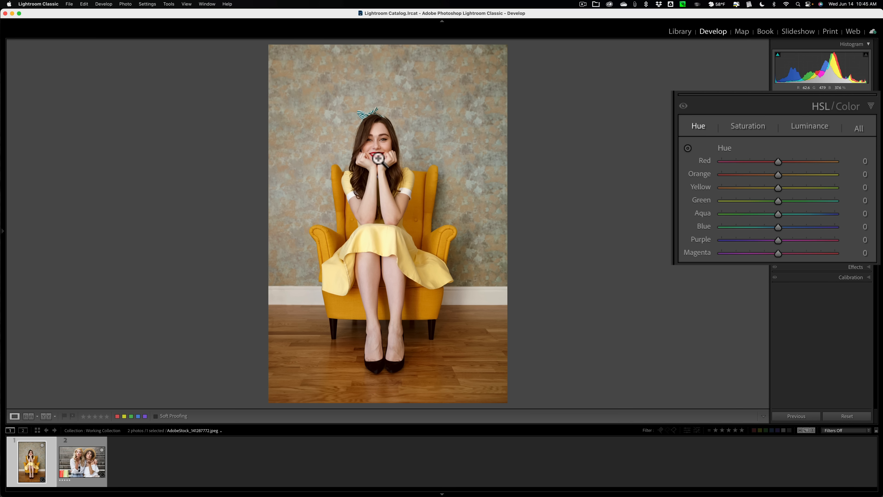
mouse_move(324, 275)
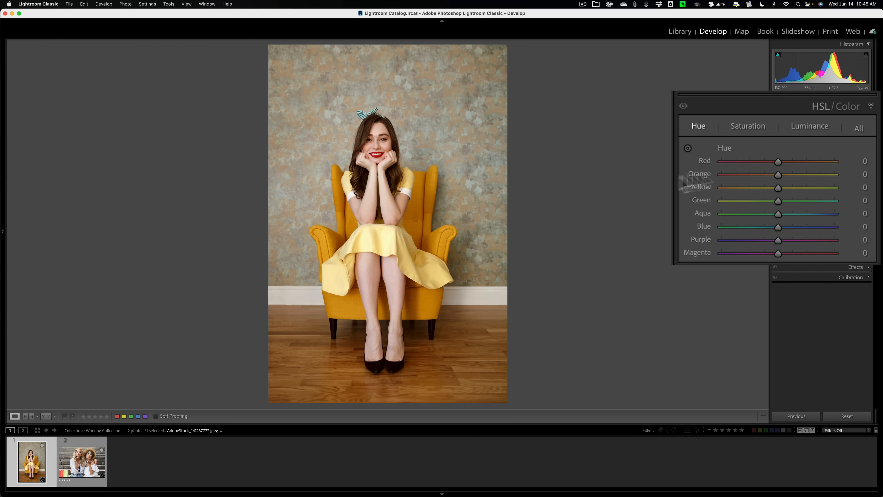
mouse_move(780, 166)
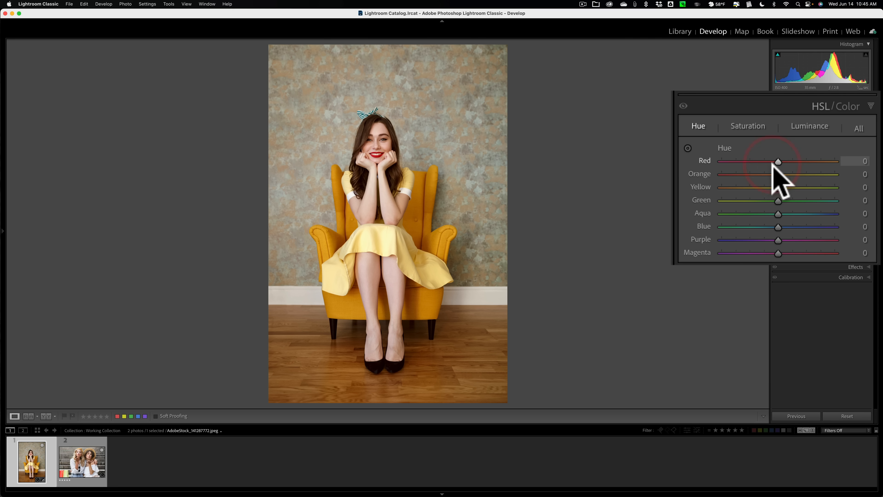
mouse_move(766, 138)
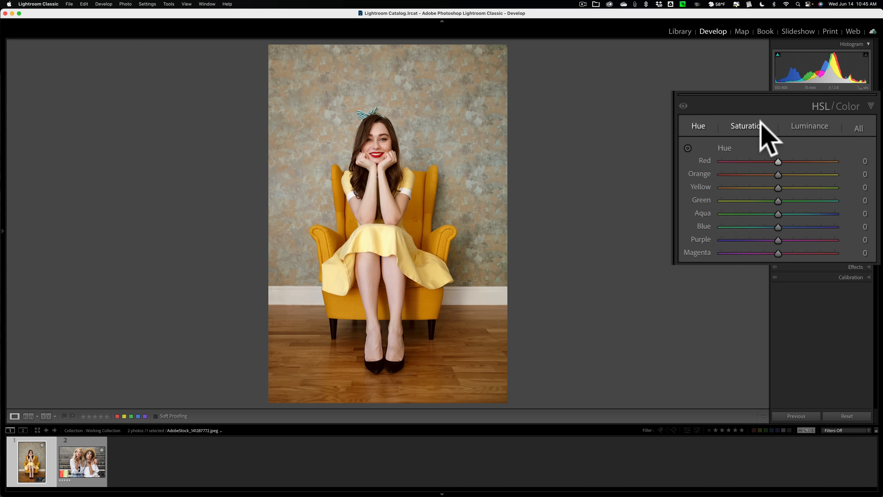
Switch HSL to Luminance and preview the Blue range in grayscale
left_click(748, 126)
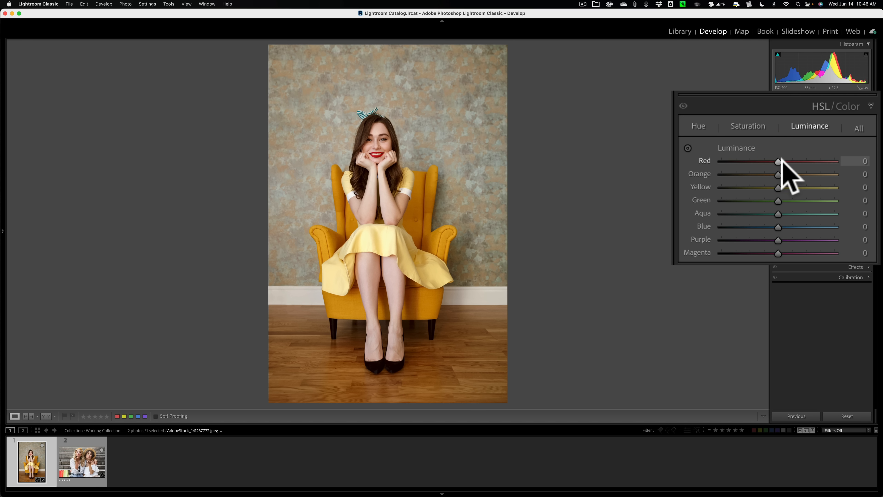
mouse_move(740, 138)
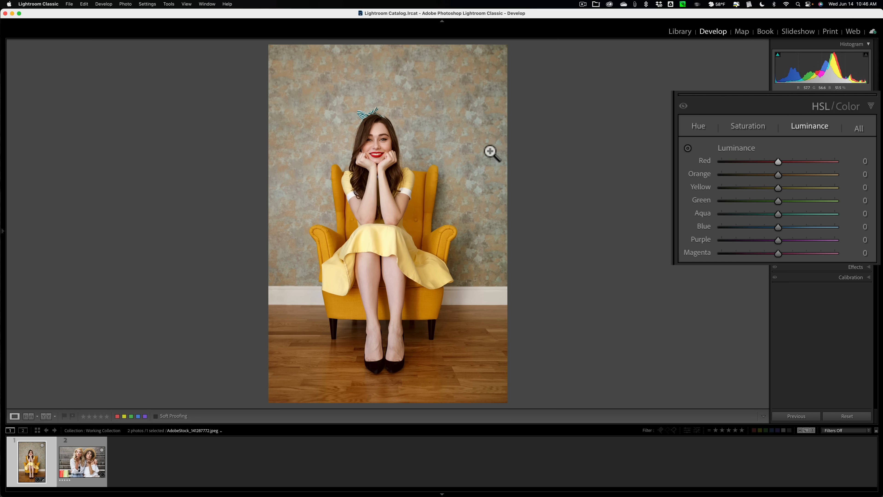
mouse_move(779, 227)
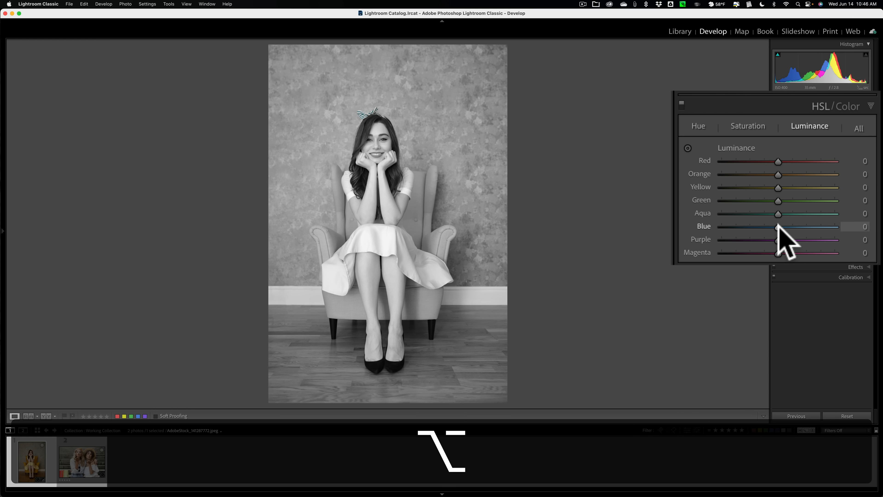
left_click(683, 105)
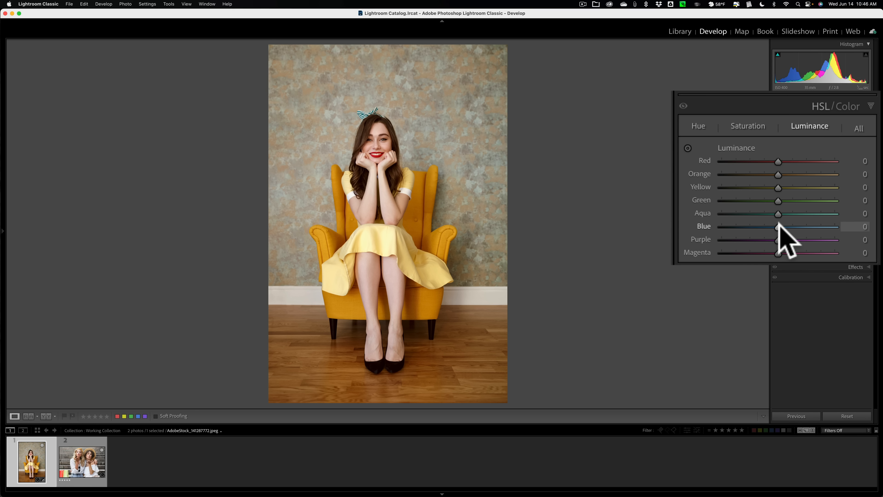
mouse_move(714, 132)
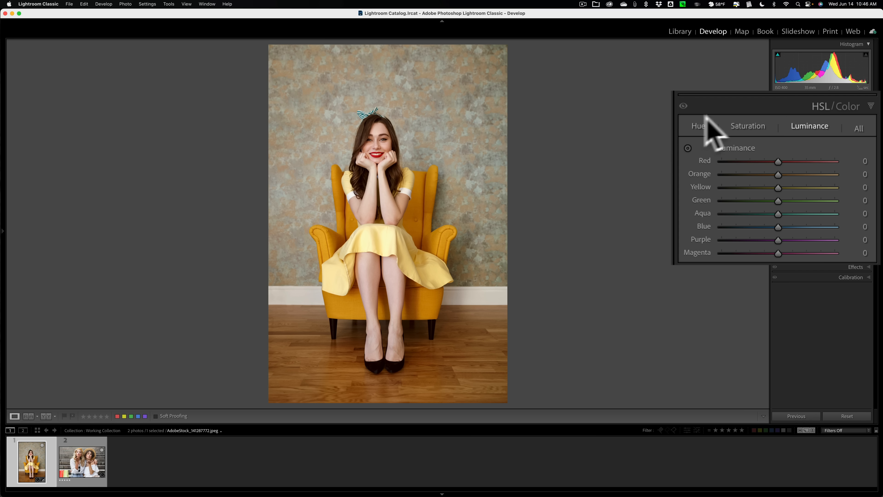
Back on Hue, shift reds +20 and yellows +58, then collapse HSL/Color
left_click(697, 126)
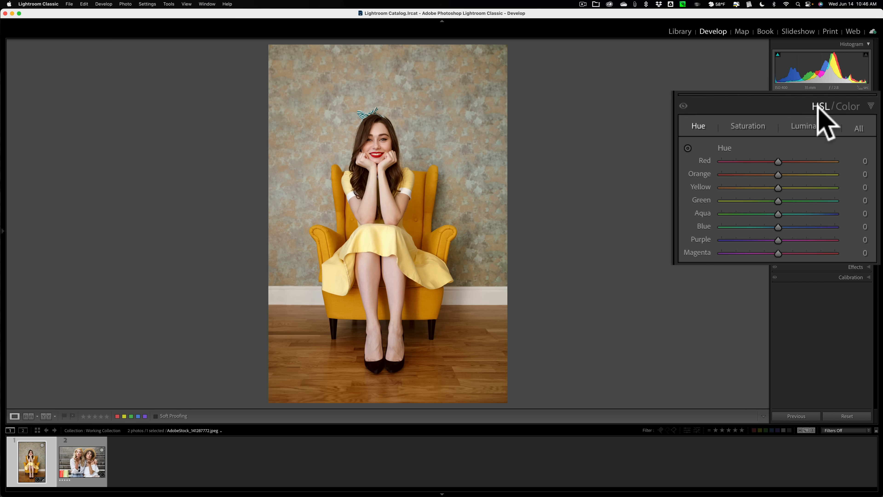
left_click(851, 107)
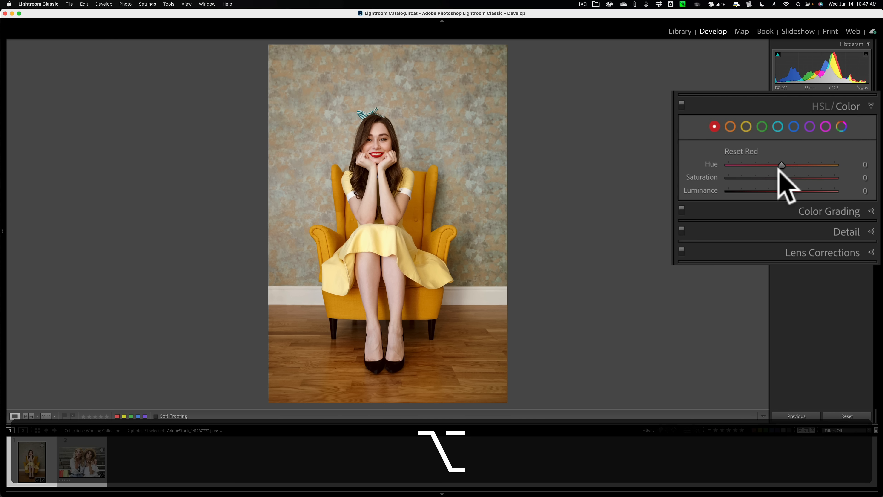
mouse_move(786, 178)
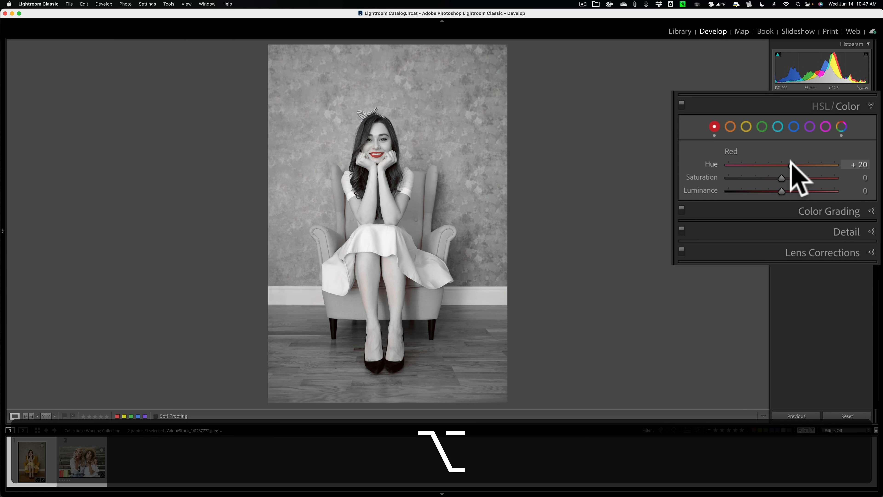
left_click(681, 103)
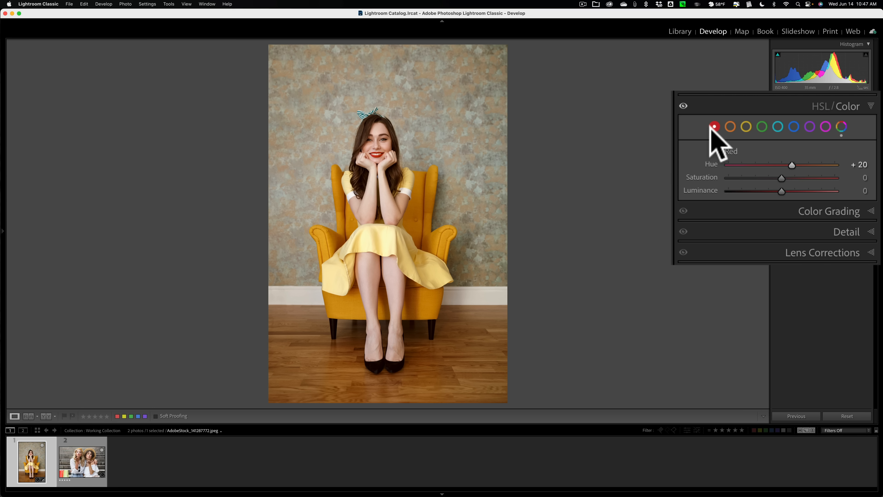
mouse_move(722, 152)
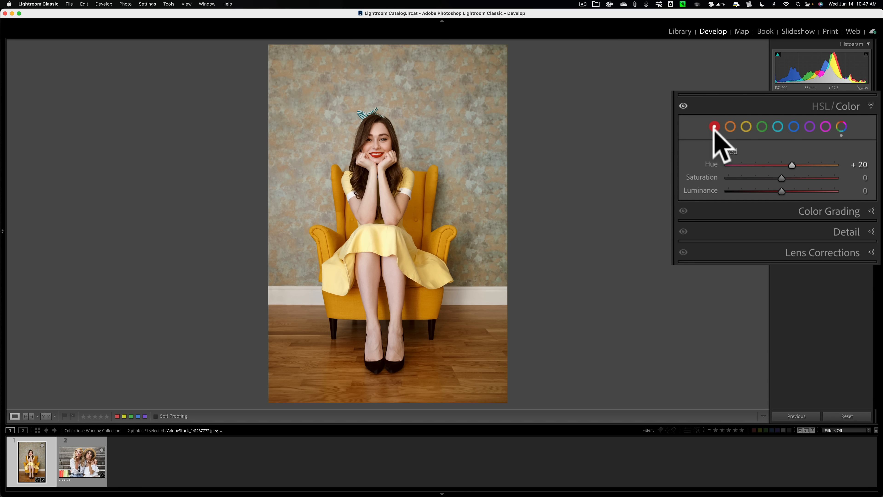
mouse_move(722, 161)
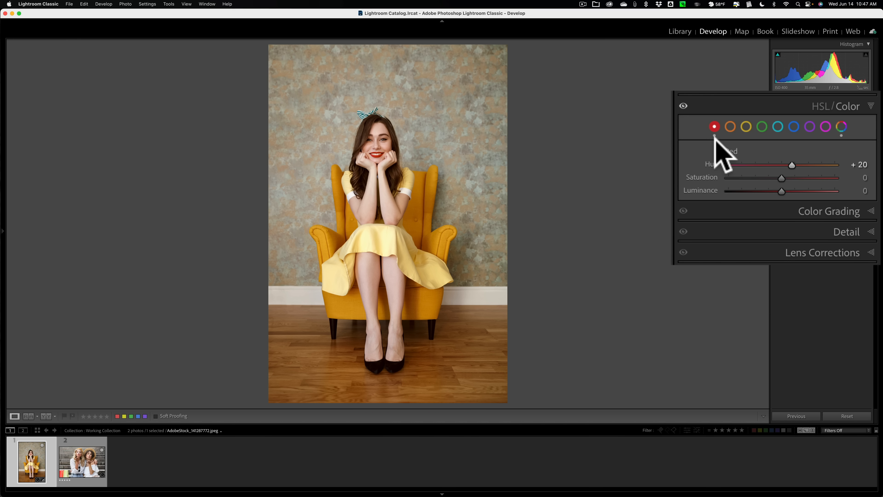
left_click(745, 126)
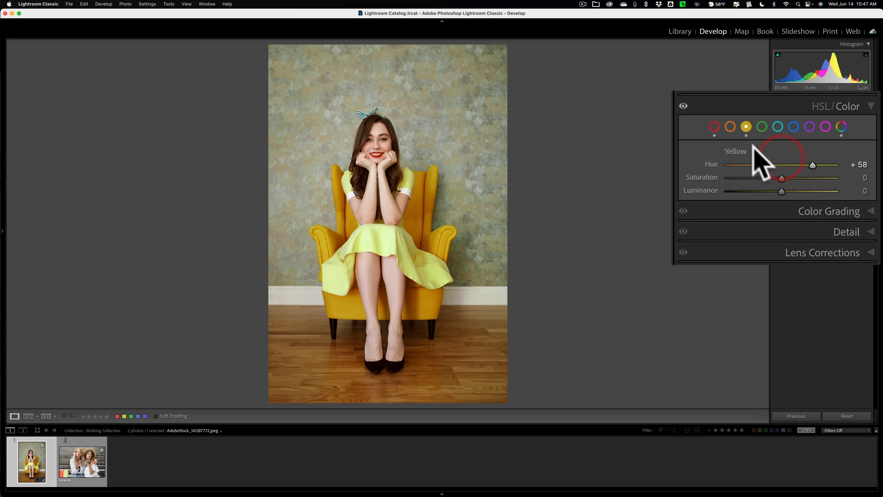
mouse_move(758, 158)
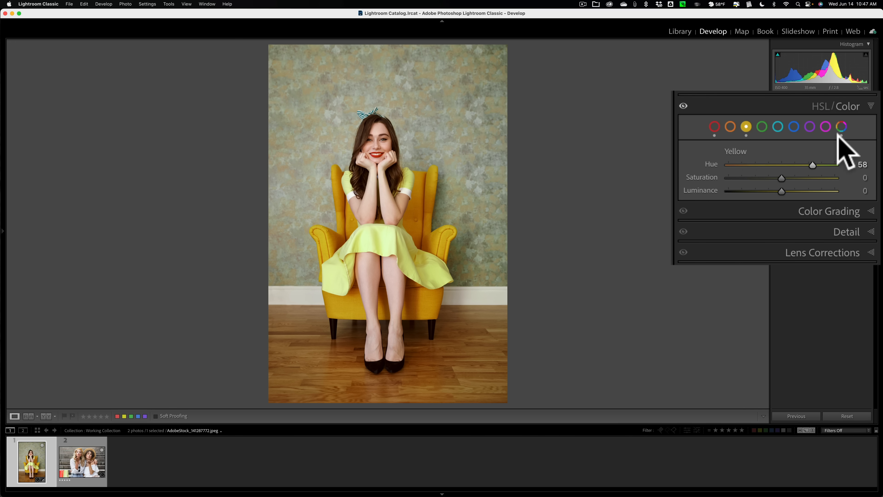
mouse_move(853, 129)
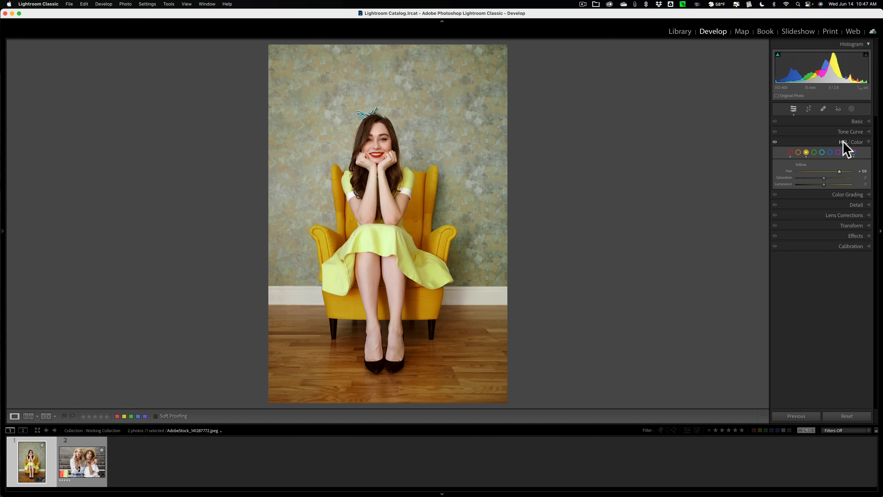
mouse_move(845, 152)
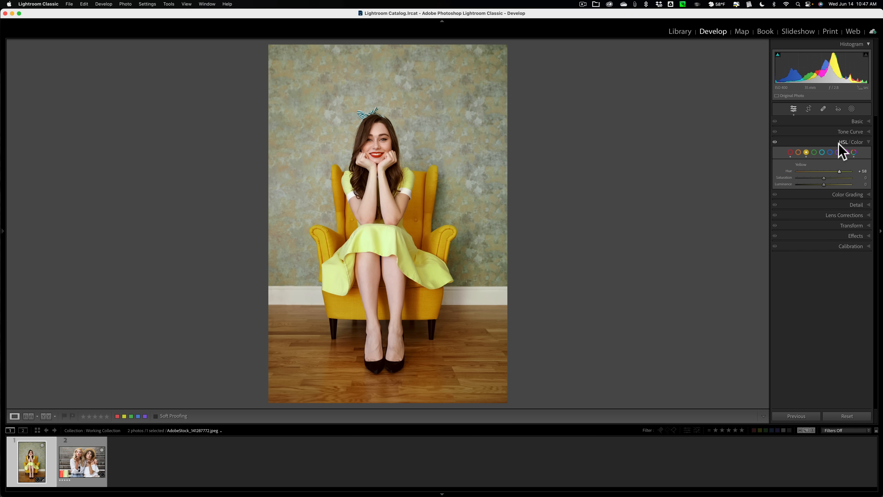
mouse_move(872, 149)
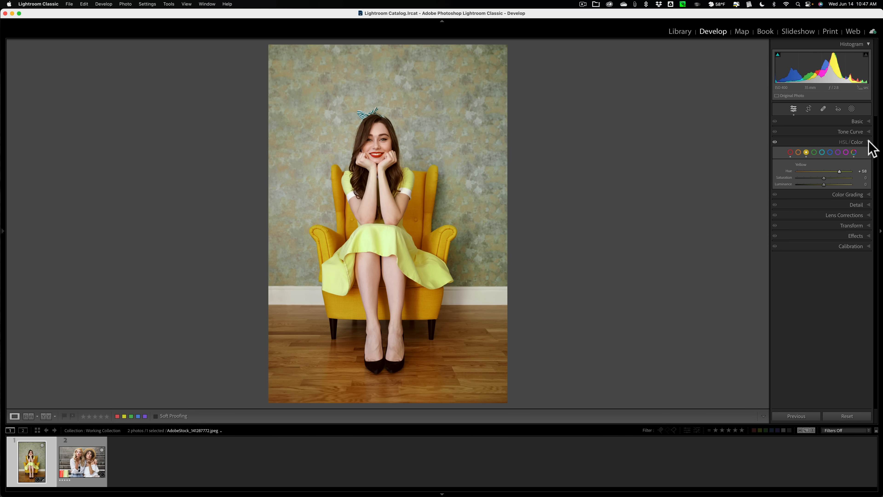
left_click(855, 142)
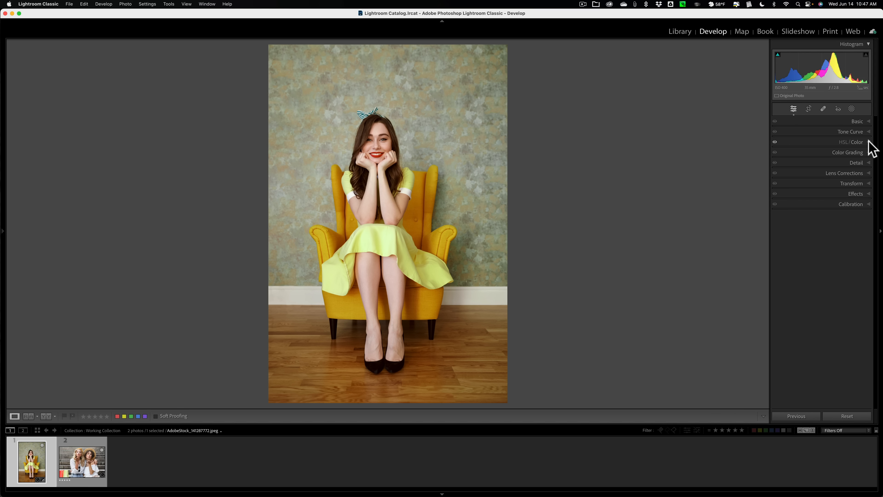
mouse_move(850, 132)
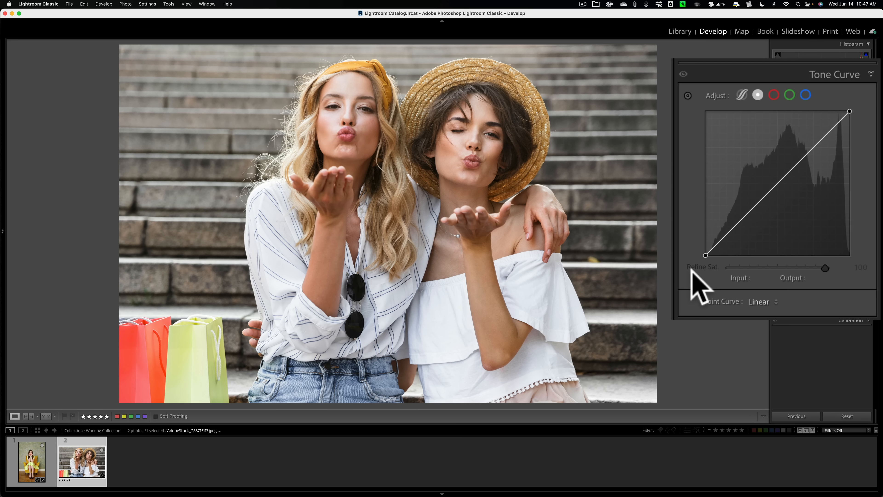
mouse_move(766, 287)
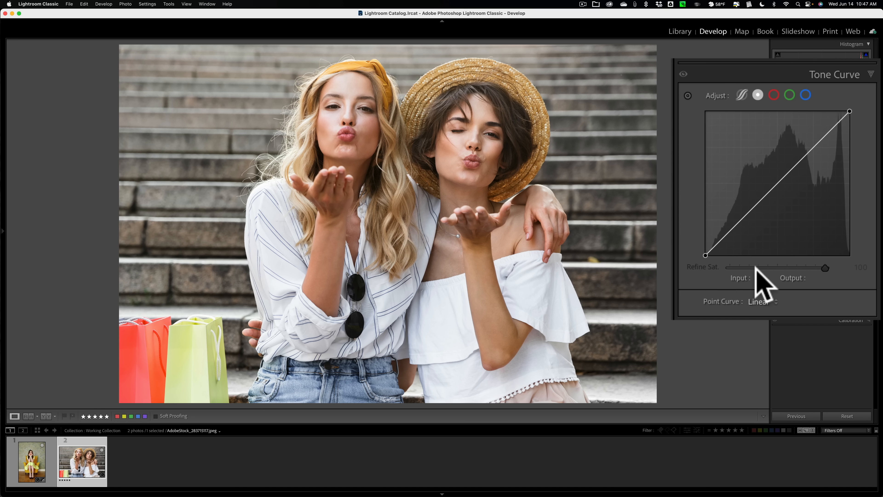
mouse_move(767, 221)
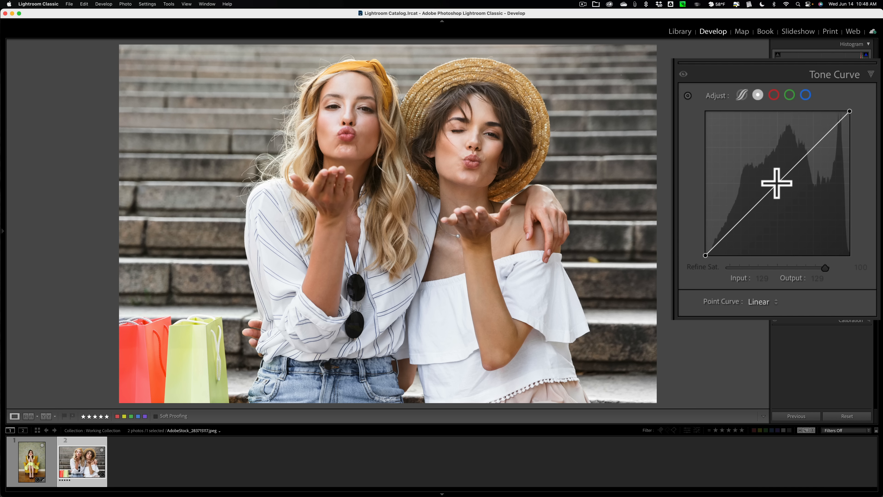
Bend the tone curve down to 152/98 to darken the two-women photo's midtones
left_click(777, 186)
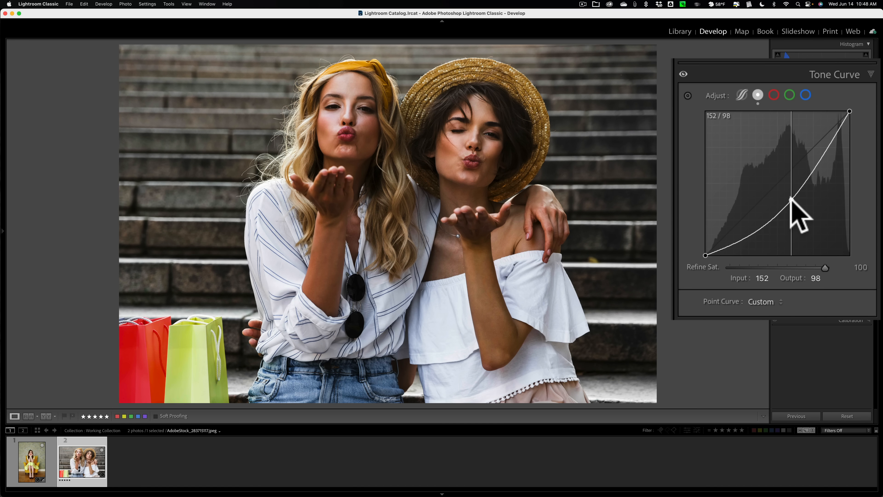
mouse_move(723, 284)
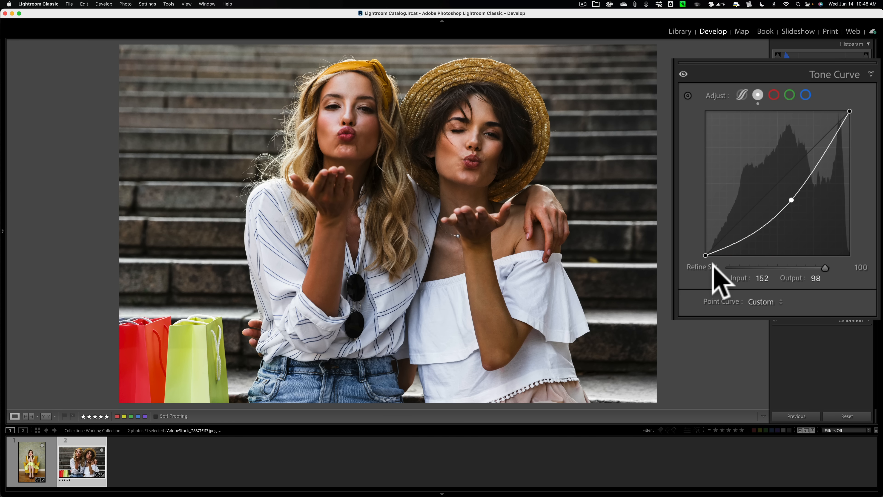
mouse_move(800, 282)
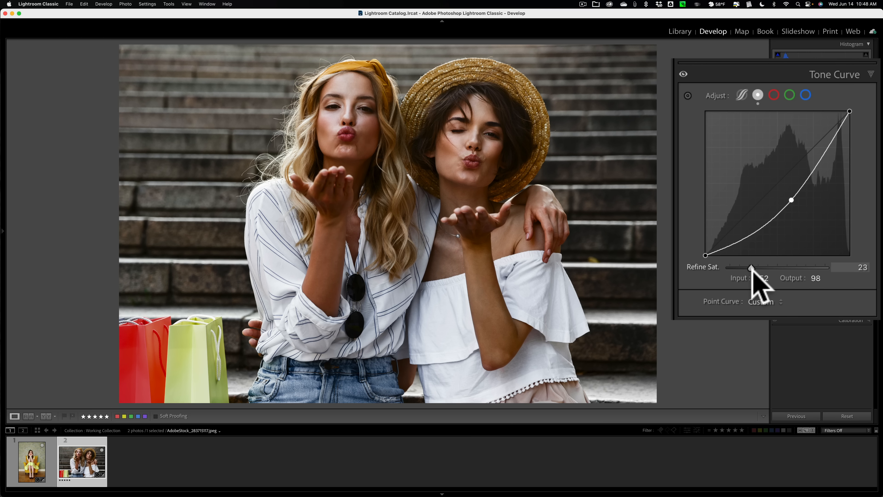
mouse_move(790, 199)
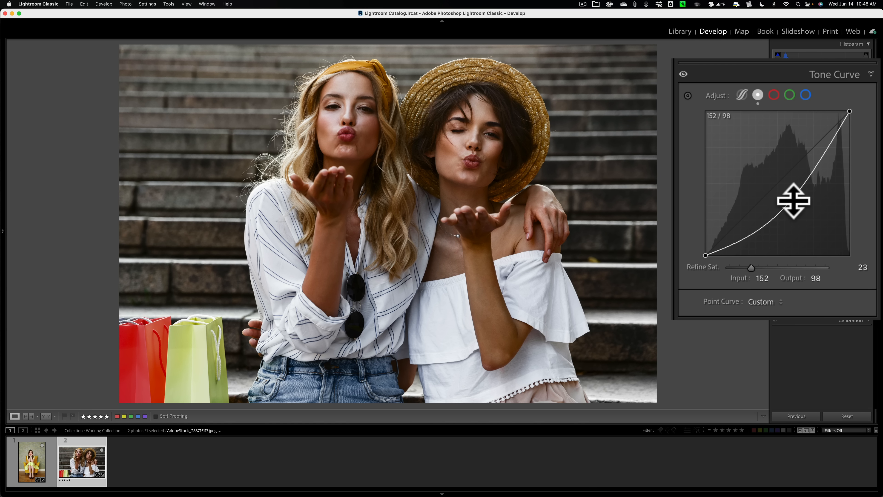
Reset the curve channel to linear and collapse the Tone Curve adjustments
right_click(795, 200)
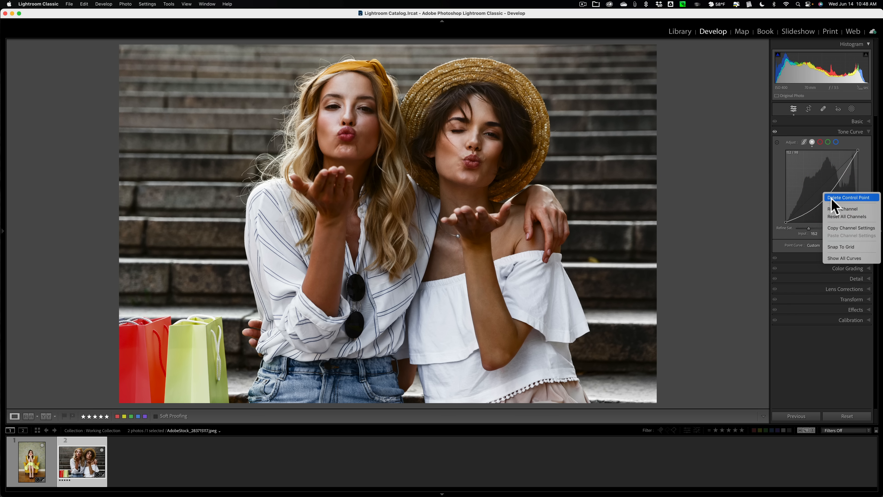
mouse_move(842, 209)
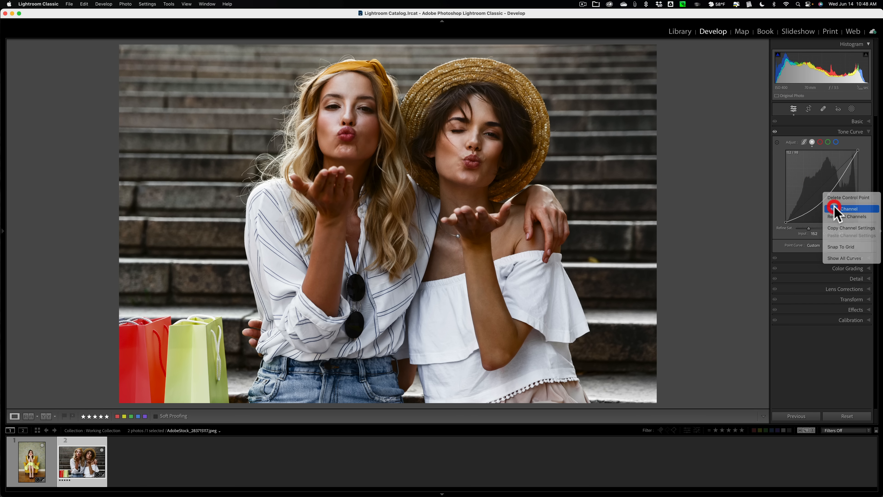
left_click(848, 197)
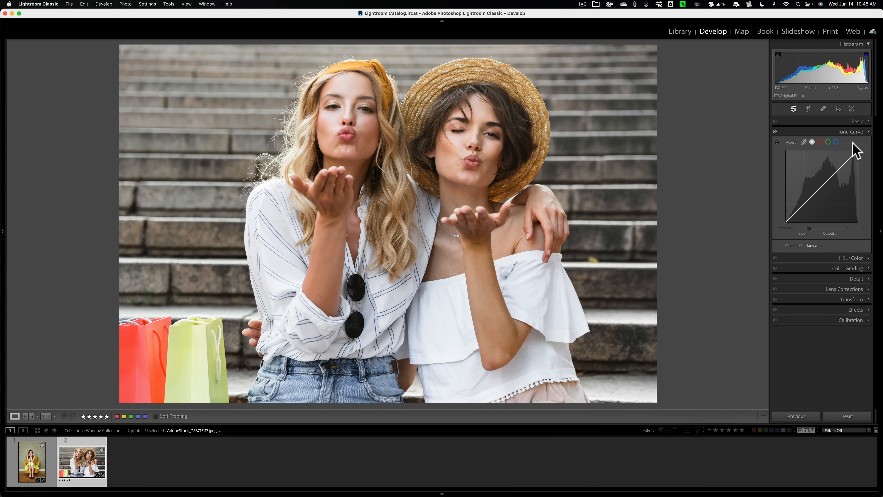
left_click(850, 132)
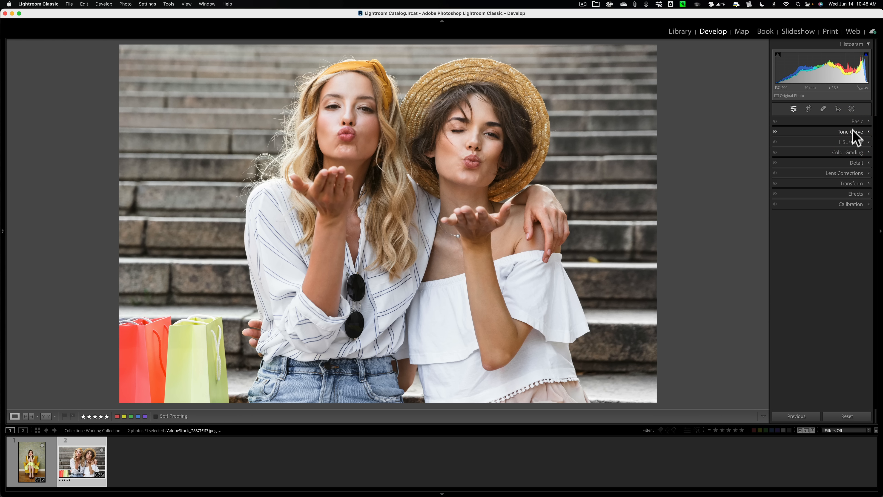
Create a Select Background mask over the steps behind the two women
left_click(851, 108)
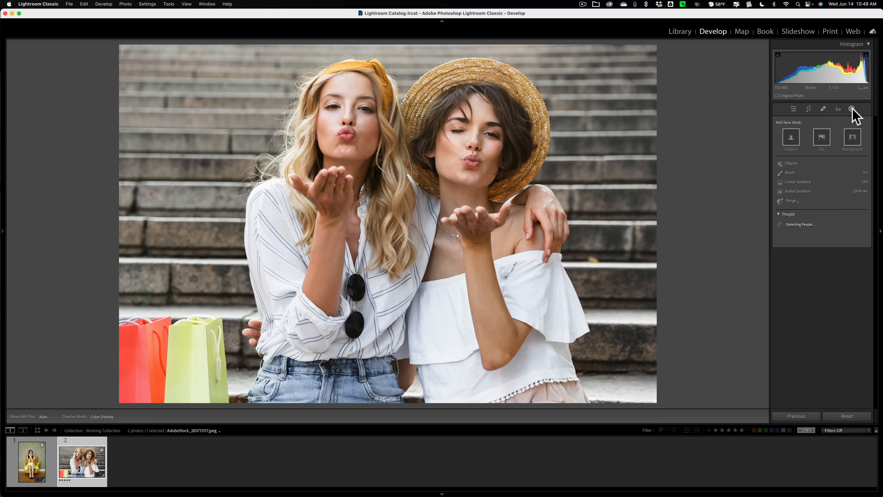
left_click(852, 108)
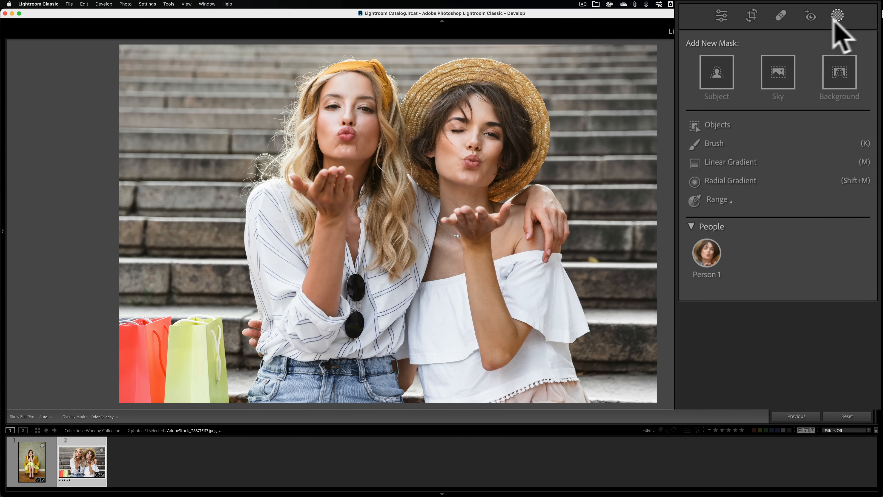
mouse_move(839, 34)
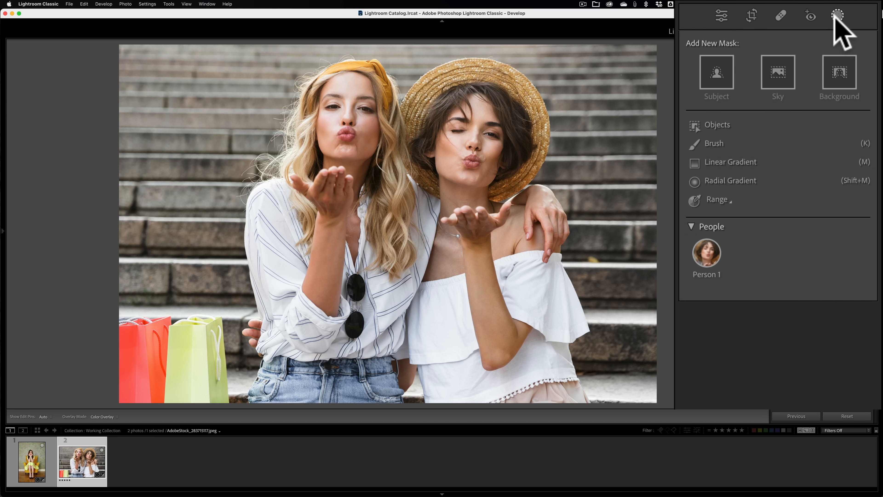
left_click(839, 74)
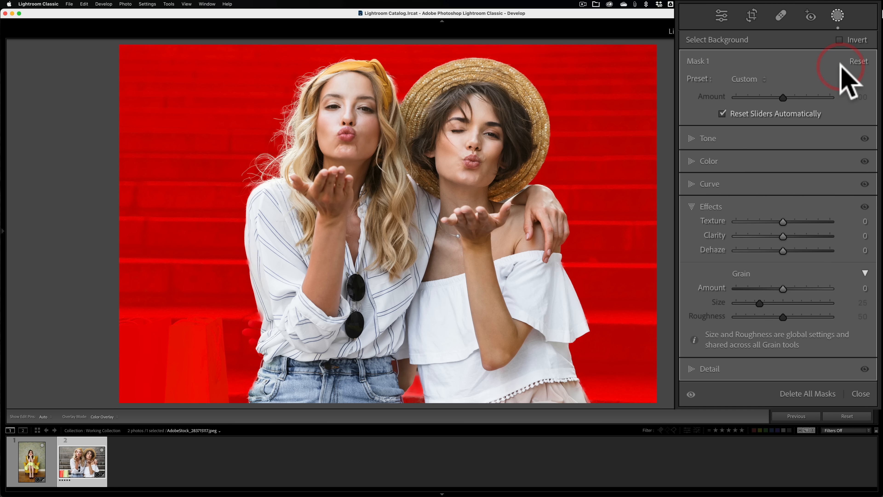
mouse_move(721, 192)
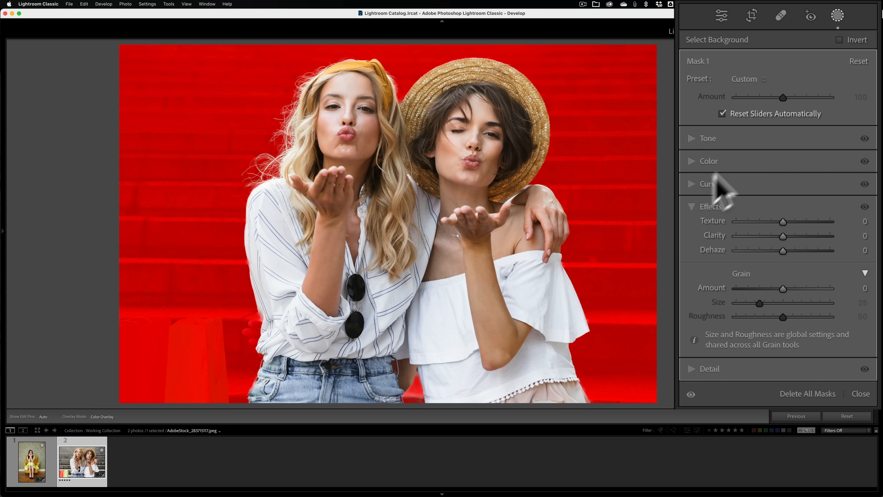
mouse_move(719, 264)
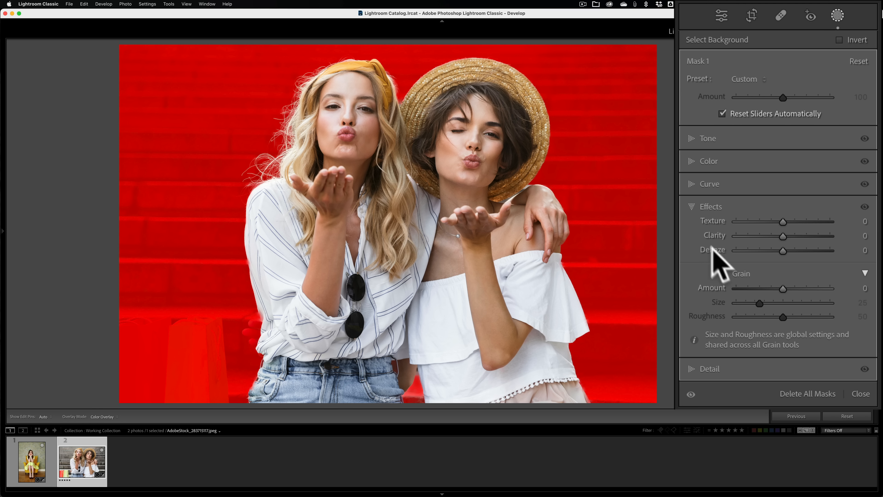
mouse_move(780, 304)
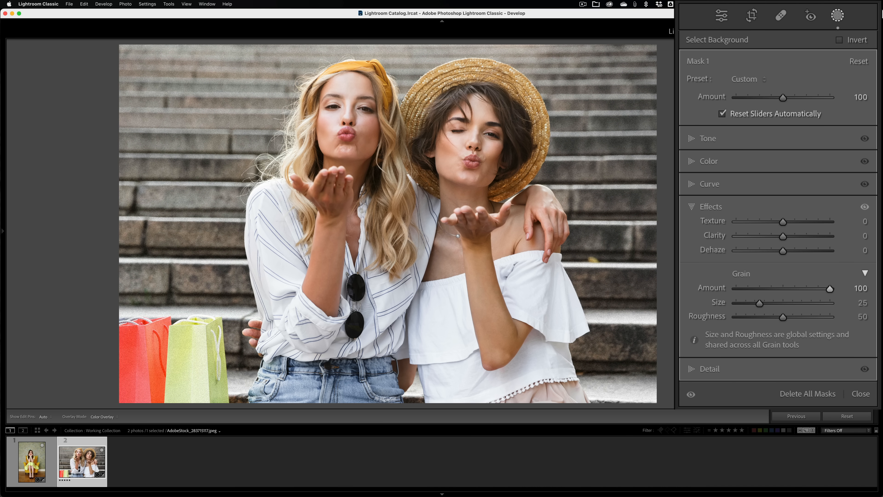
mouse_move(721, 354)
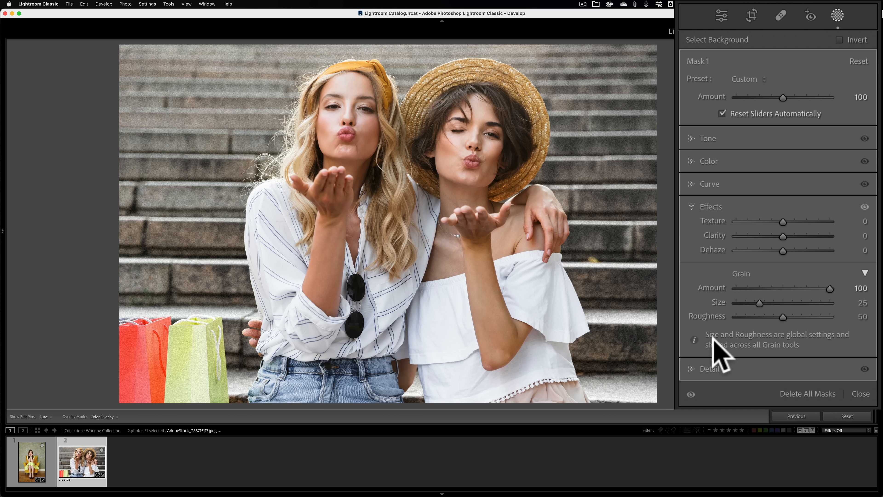
mouse_move(845, 348)
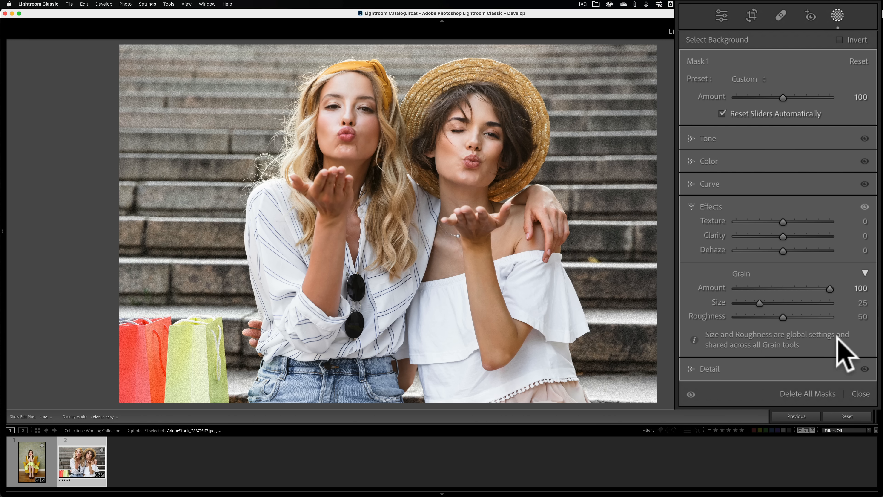
mouse_move(781, 364)
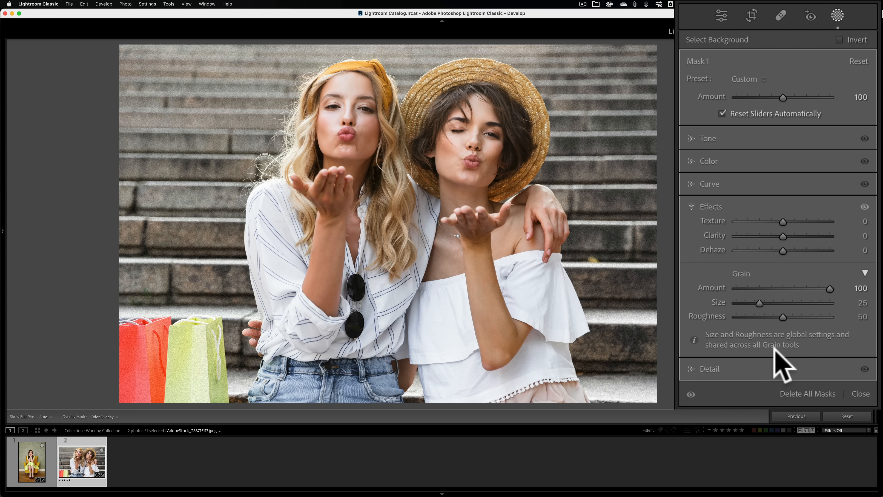
mouse_move(782, 360)
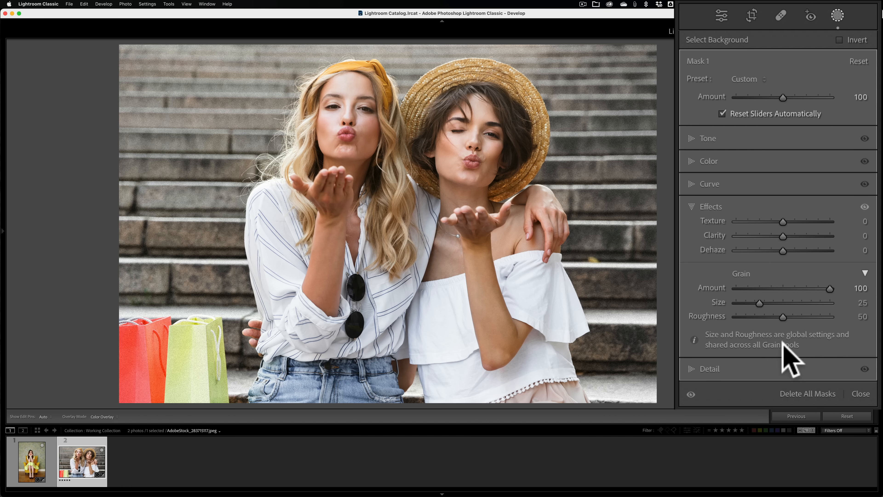
mouse_move(766, 315)
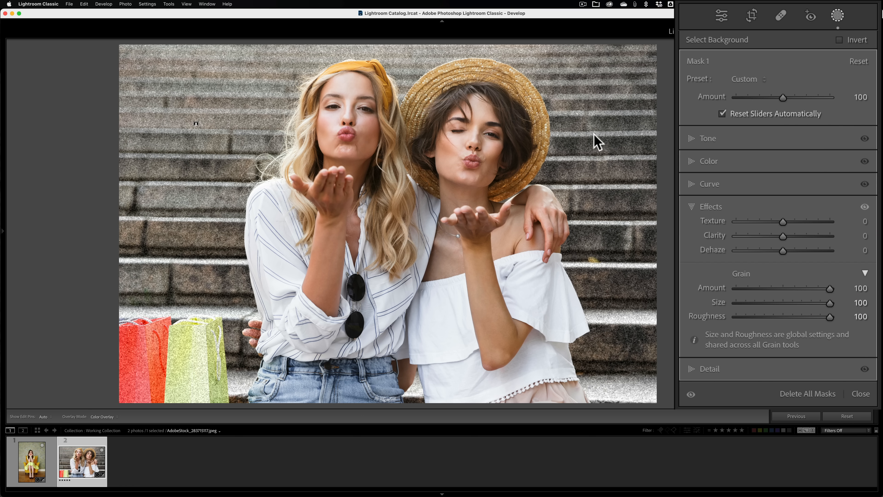
mouse_move(447, 138)
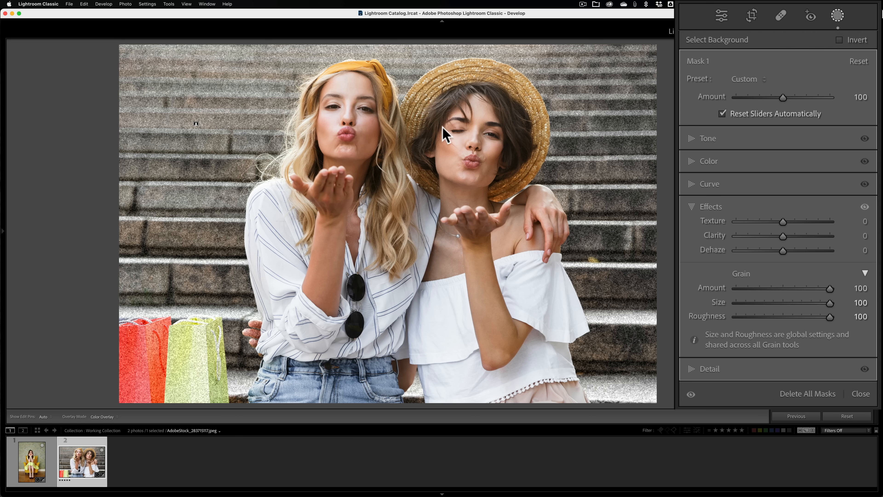
mouse_move(443, 135)
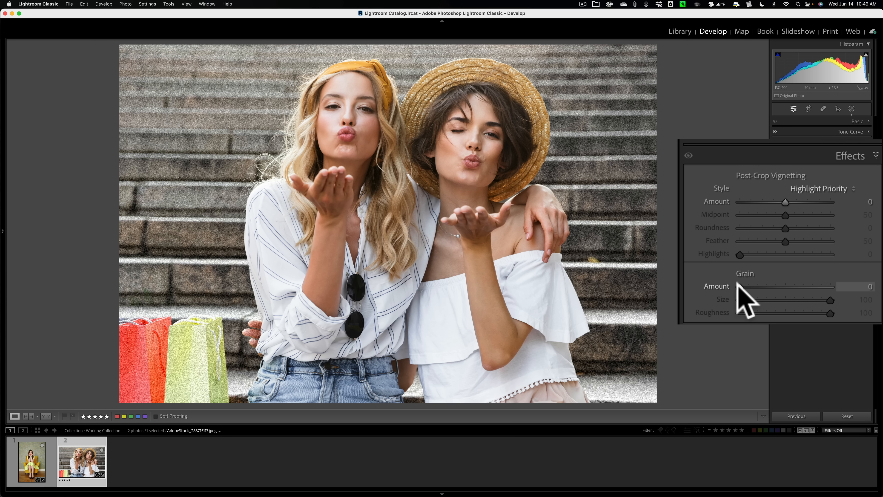
mouse_move(832, 329)
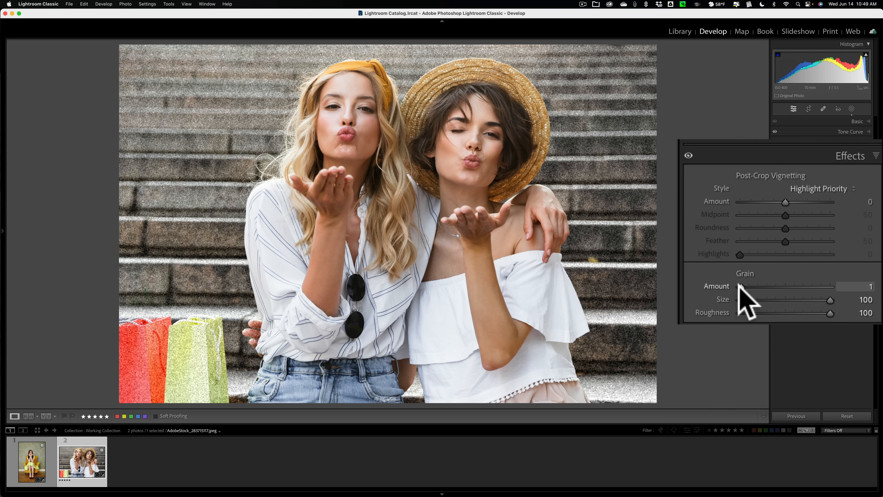
mouse_move(836, 329)
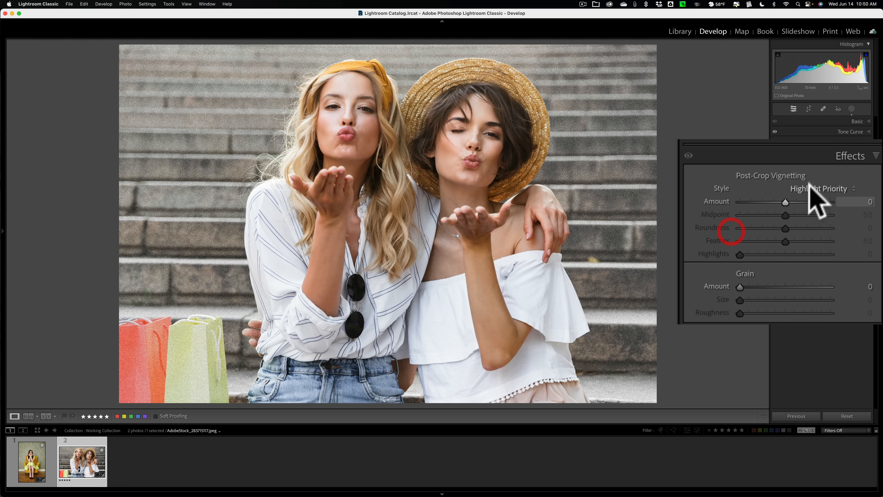
Collapse the global Effects settings after zeroing grain size and roughness
left_click(850, 155)
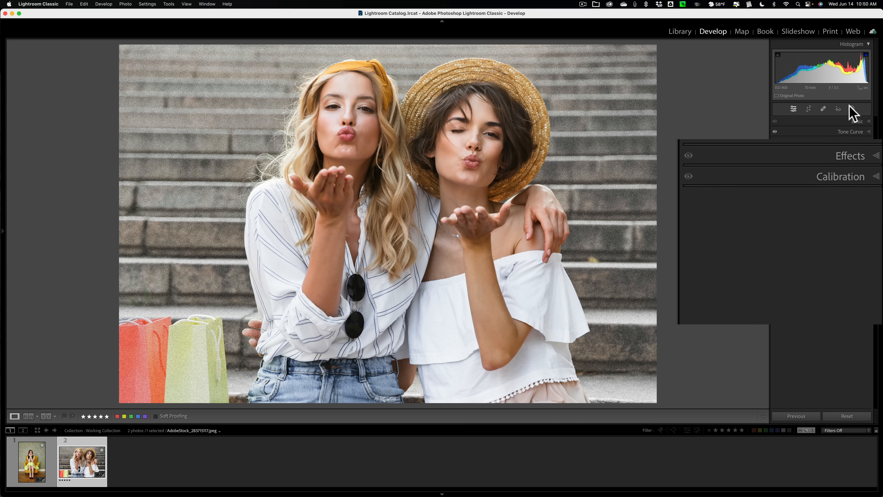
Add a Select Subject mask on both women and raise its grain amount
left_click(852, 109)
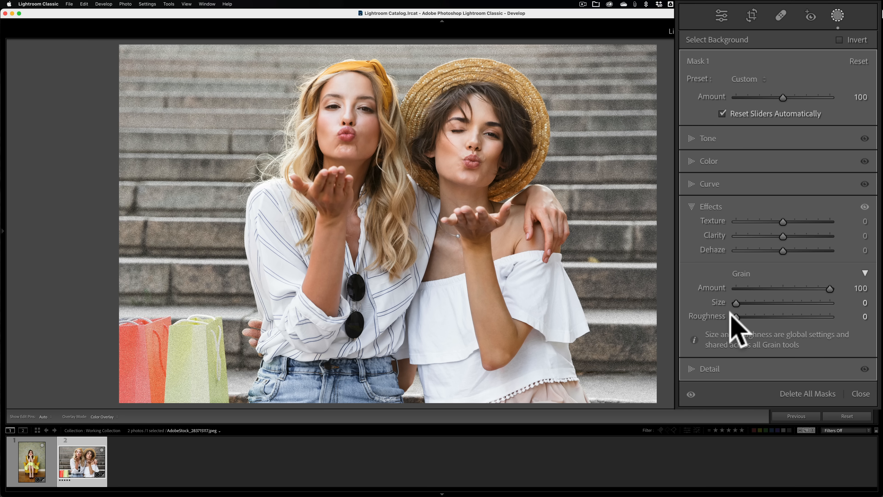
mouse_move(766, 321)
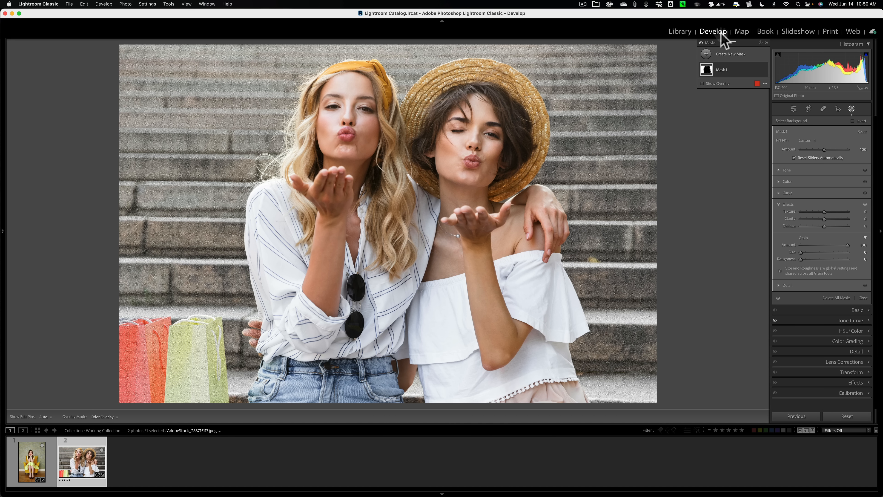
left_click(731, 53)
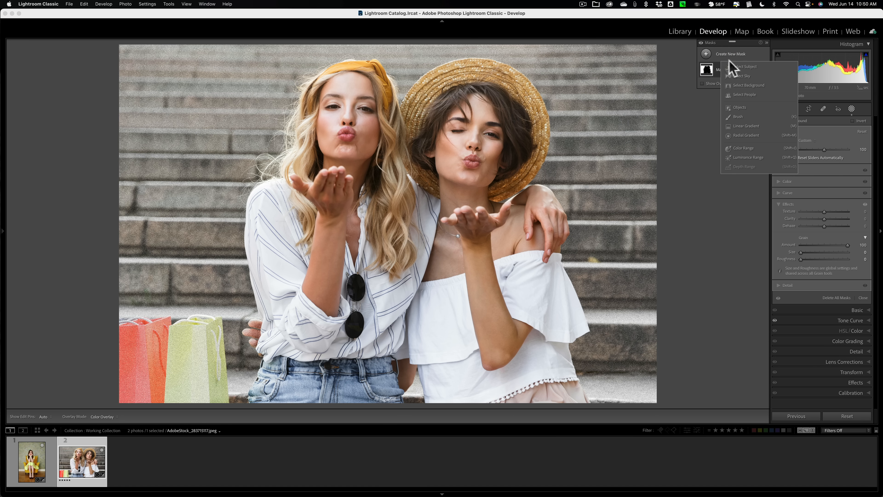
left_click(745, 67)
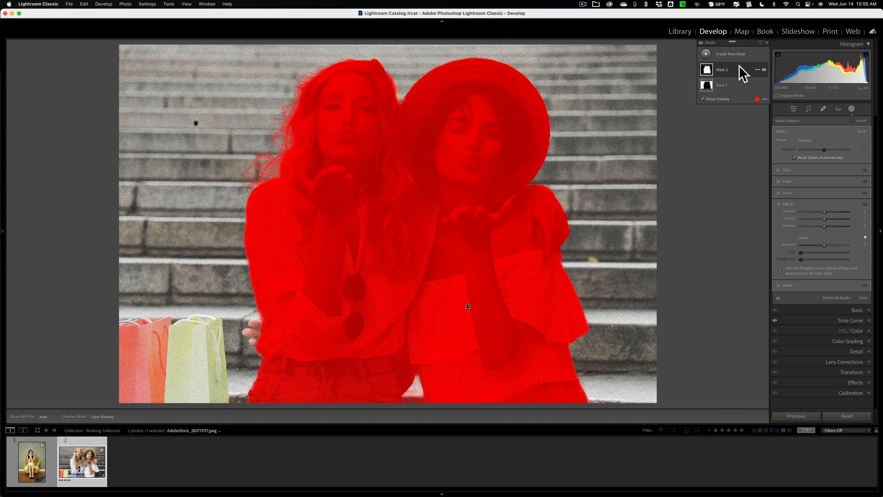
mouse_move(809, 251)
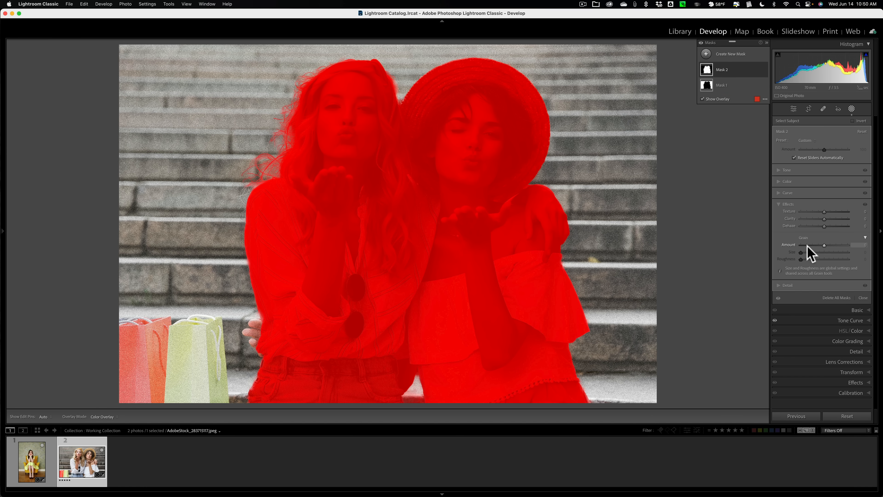
left_click(702, 99)
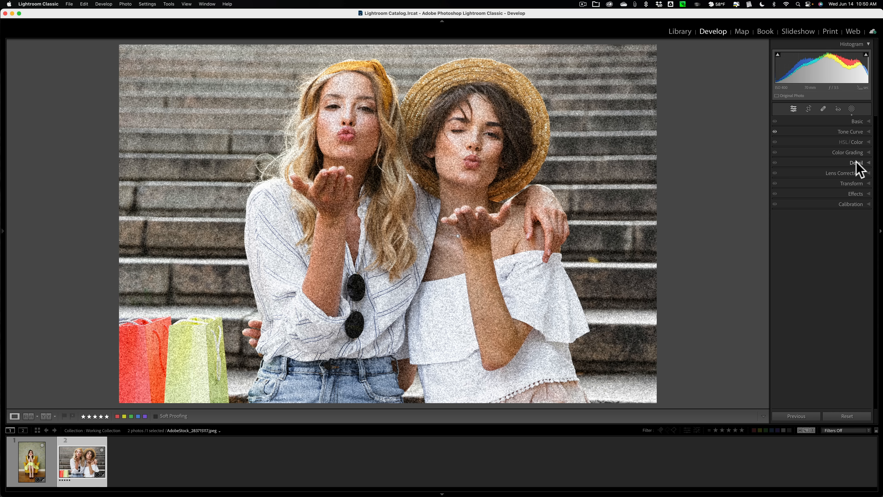
Reset all edits to remove the grain, then collapse Effects
left_click(854, 193)
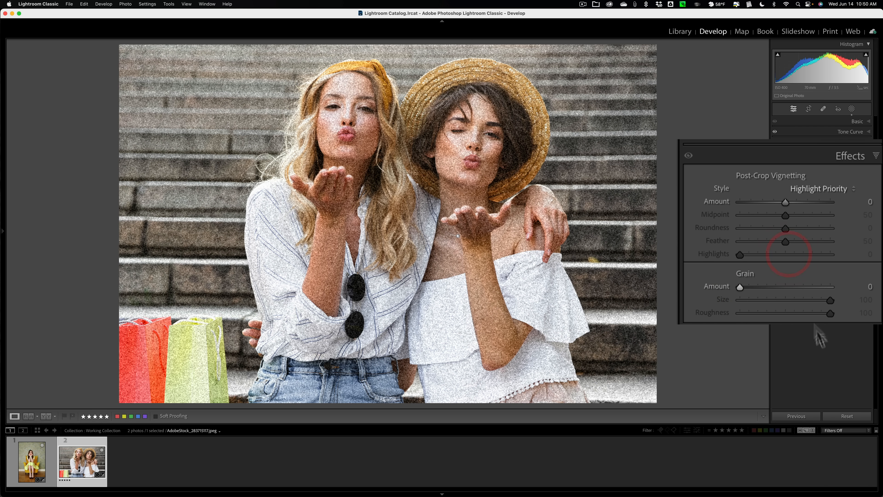
left_click(846, 416)
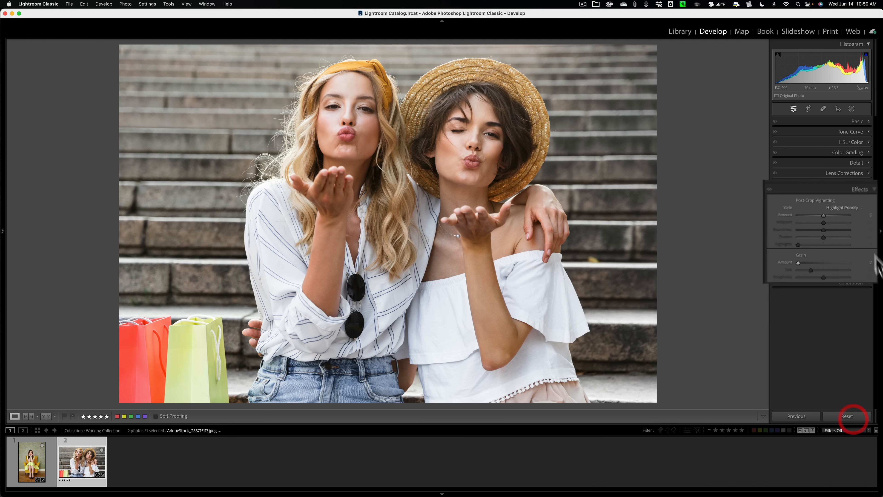
left_click(856, 193)
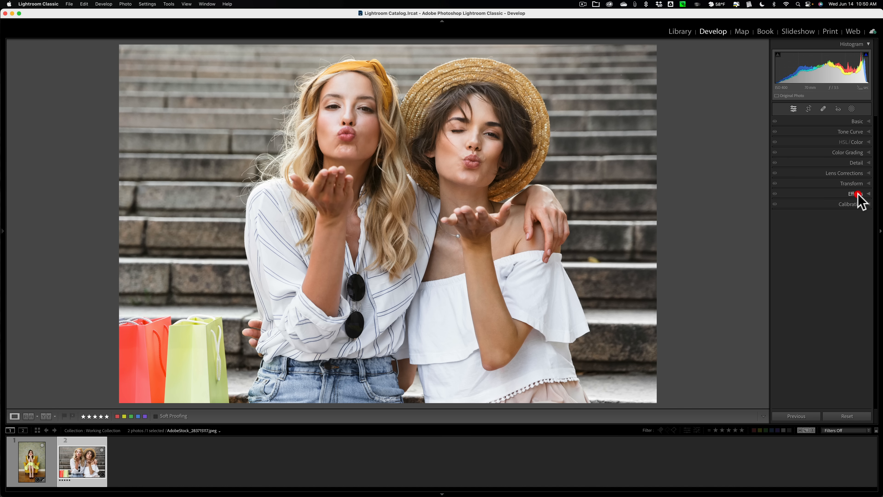
mouse_move(858, 194)
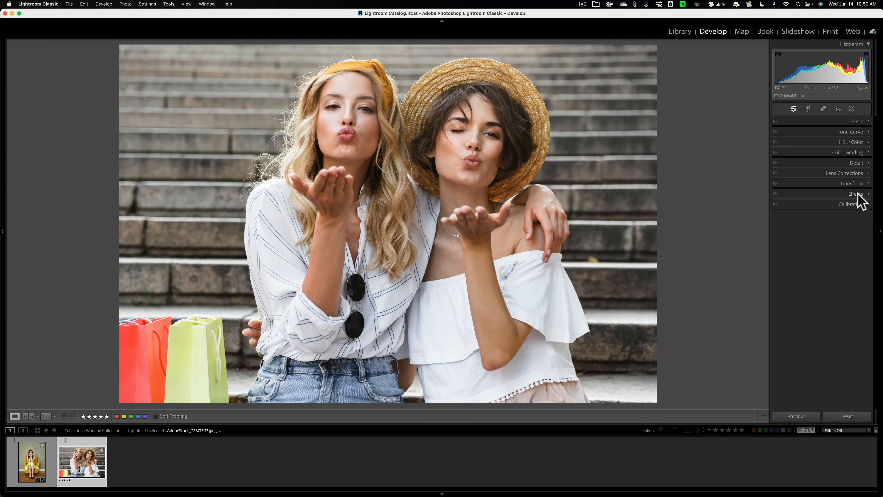
Switch to the Book module and review the Cell alignment options for the primates book
left_click(765, 31)
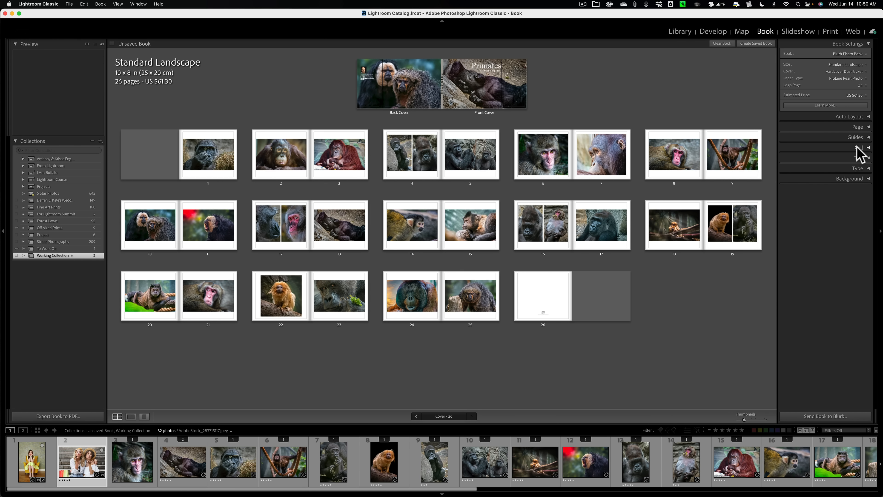
left_click(867, 148)
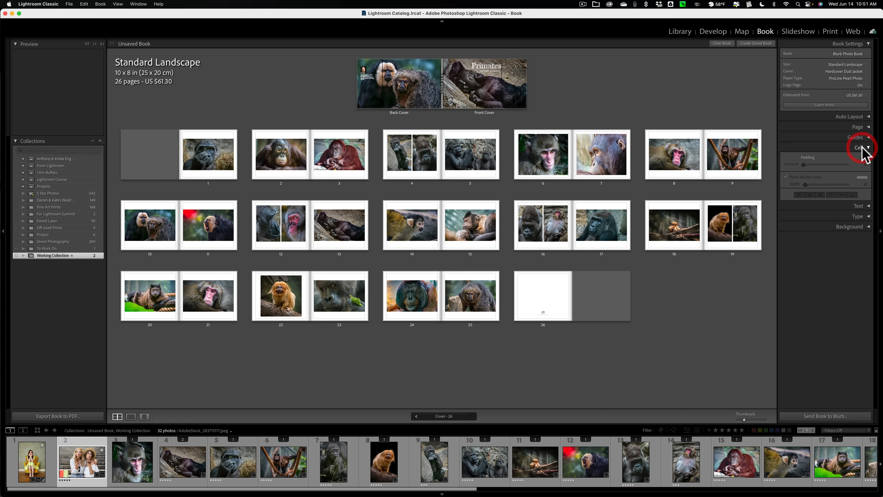
left_click(857, 148)
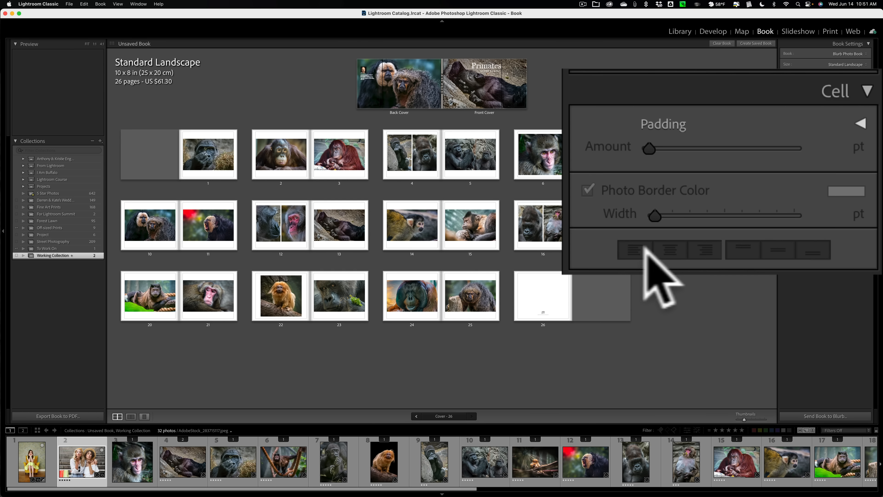
mouse_move(651, 265)
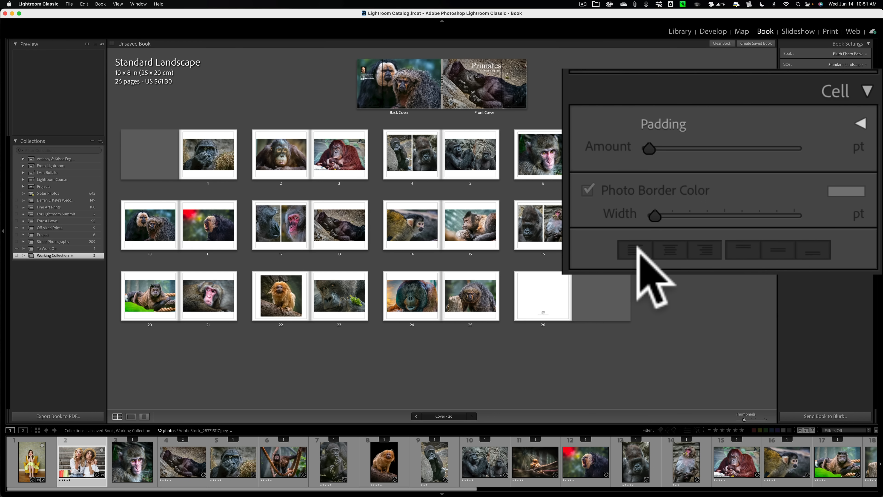
mouse_move(701, 282)
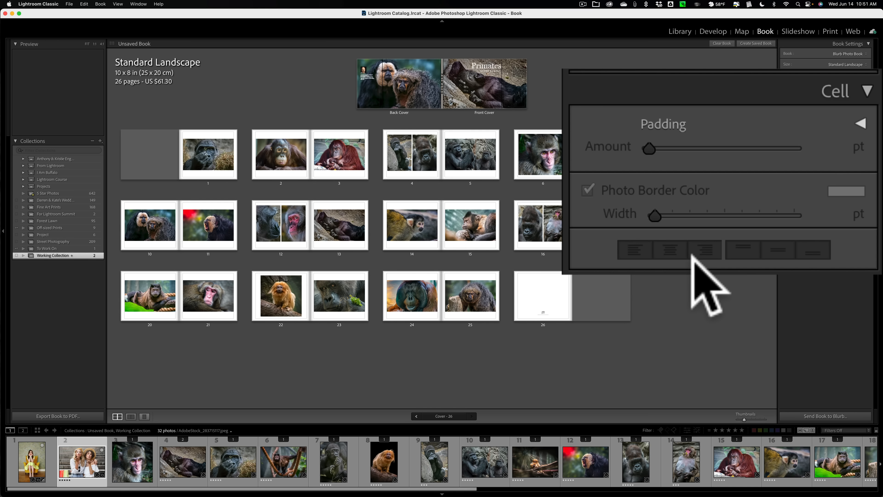
mouse_move(772, 276)
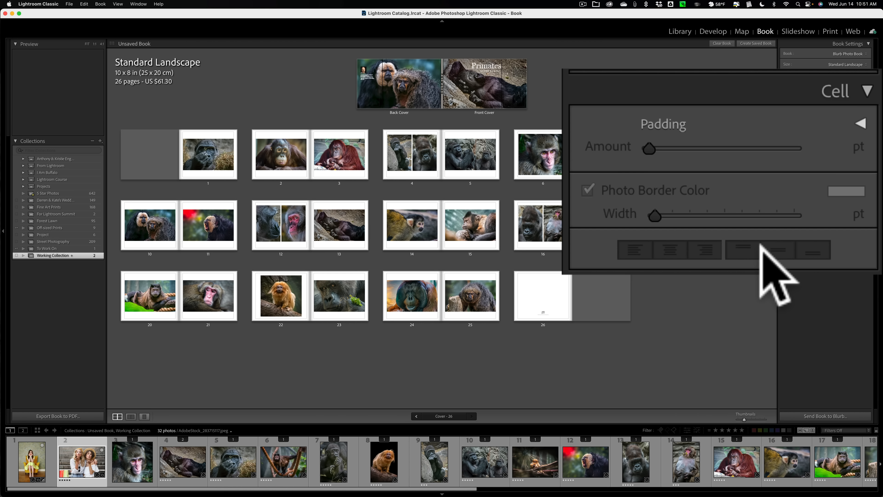
mouse_move(794, 281)
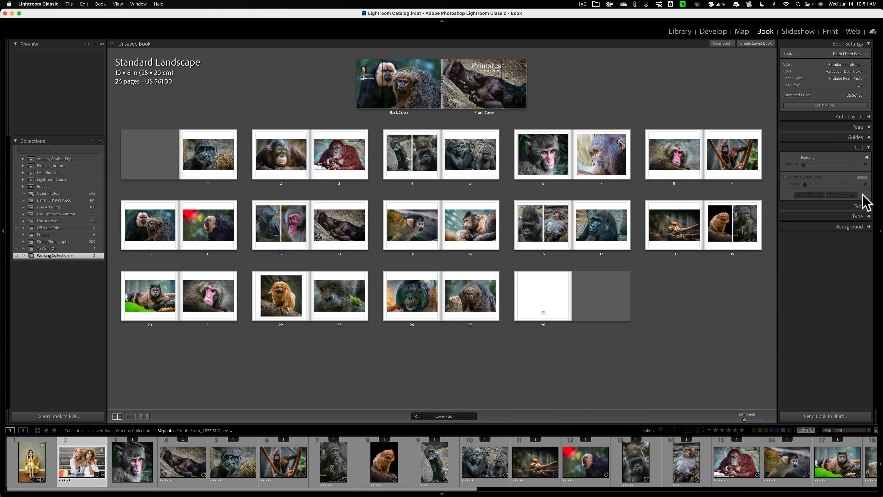
mouse_move(863, 155)
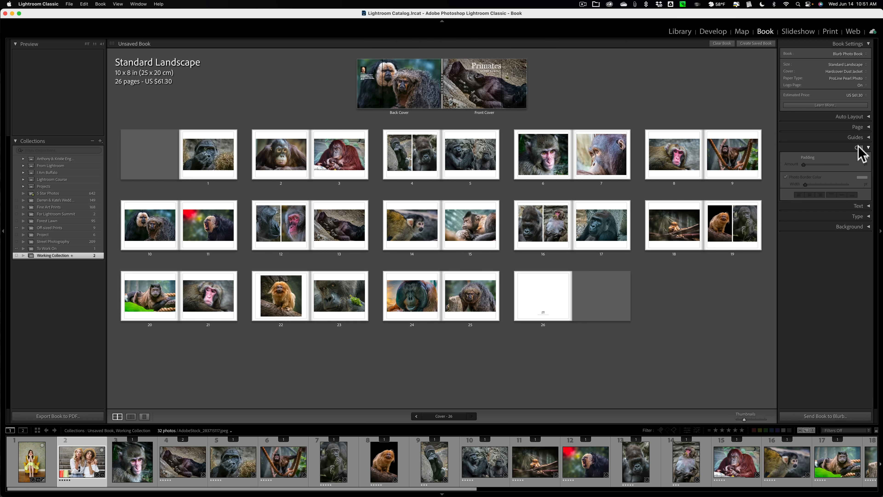
left_click(867, 147)
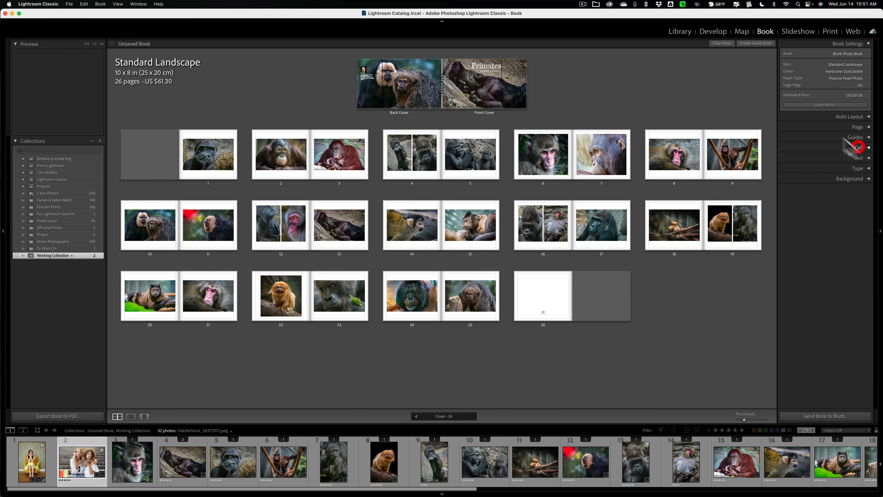
Return to Develop and Cmd-select the second filmstrip thumbnail so both photos are selected
left_click(713, 30)
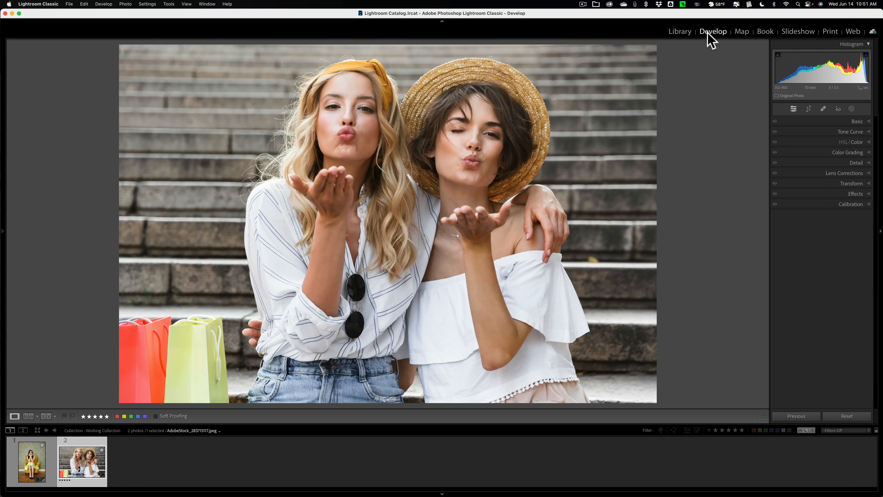
left_click(31, 462)
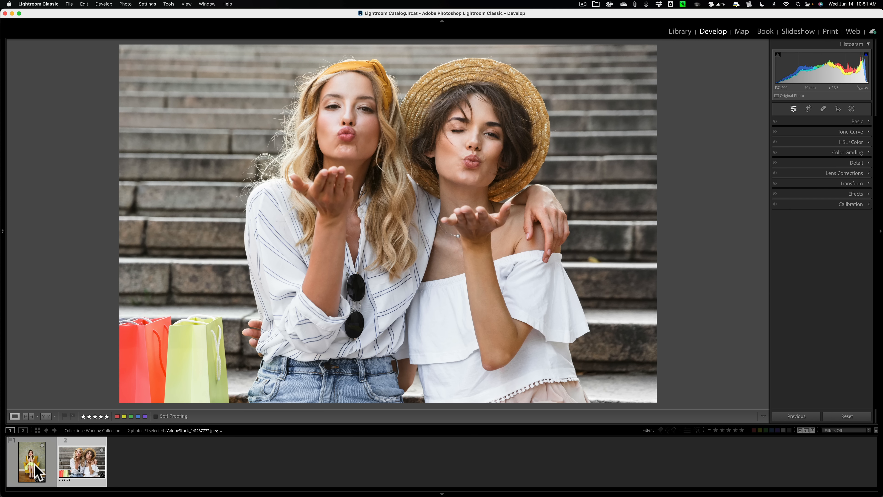
mouse_move(31, 470)
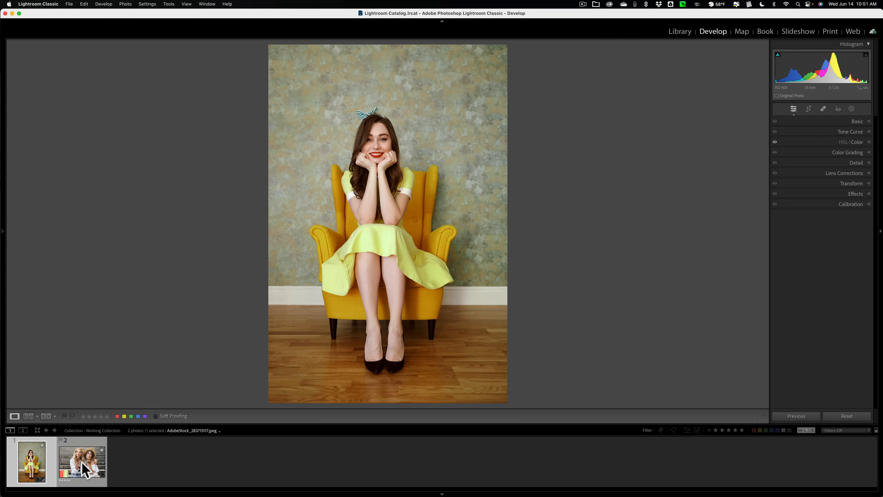
key("cmd")
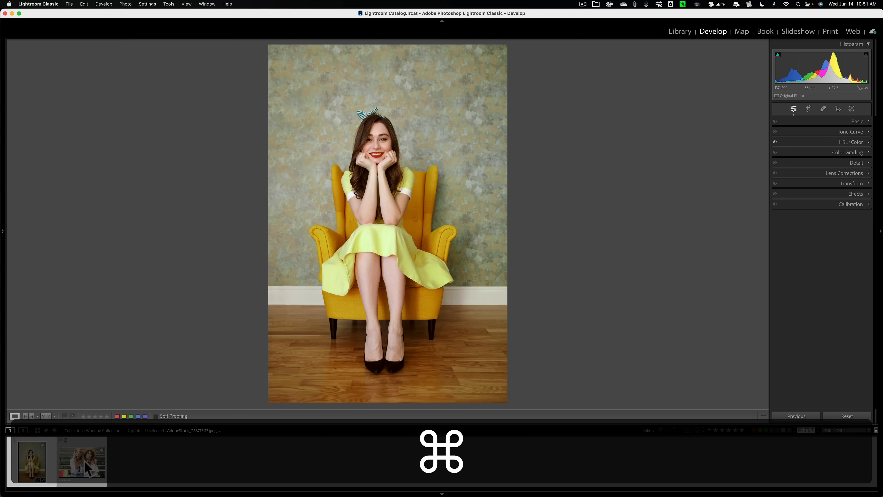
left_click(81, 461)
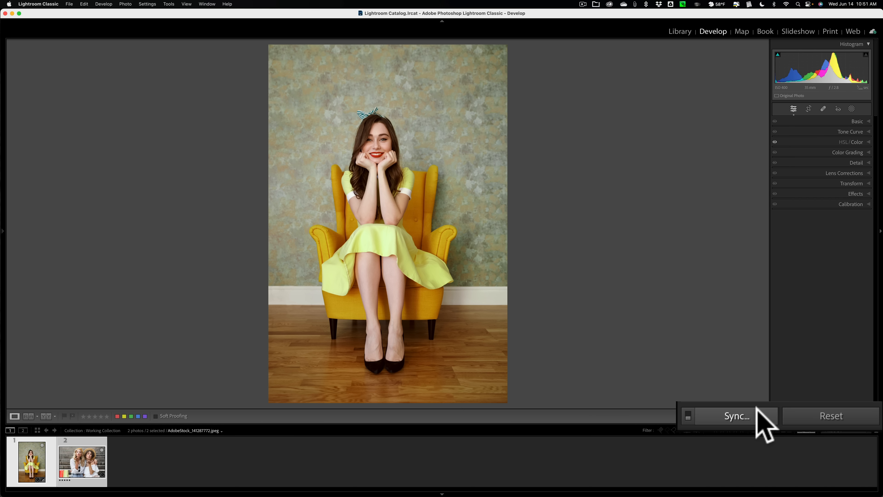
left_click(737, 415)
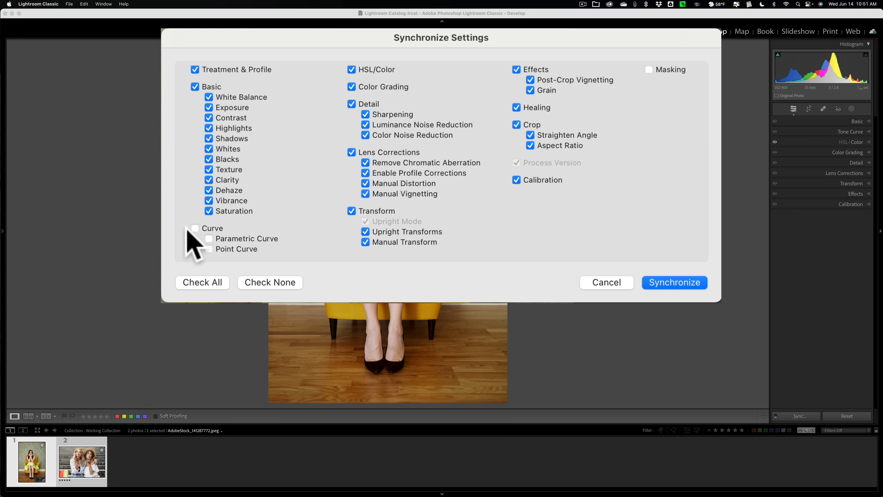
mouse_move(222, 257)
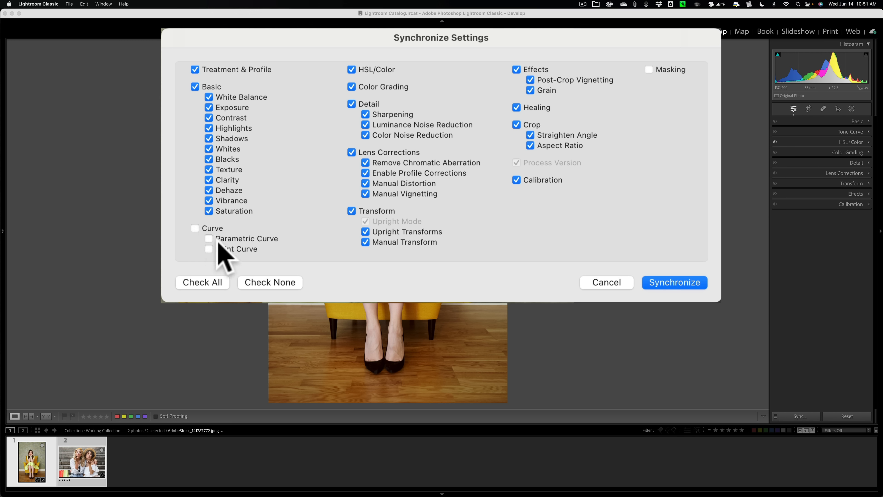
mouse_move(223, 256)
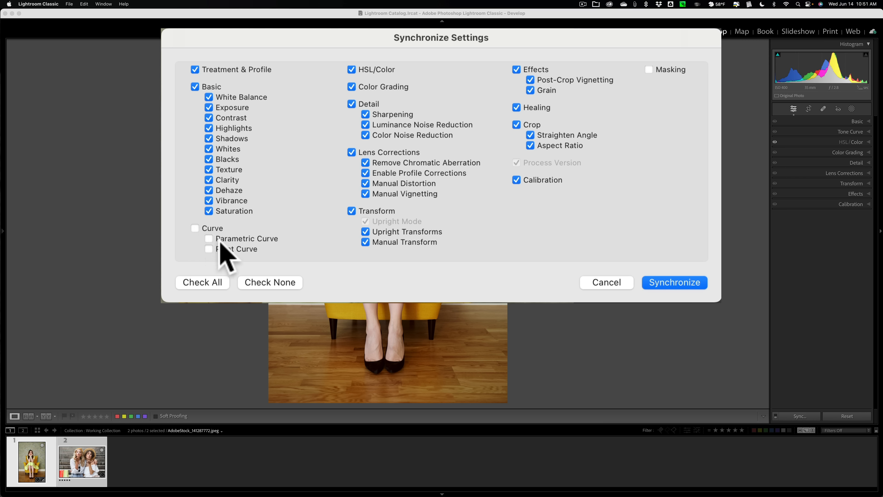
mouse_move(259, 261)
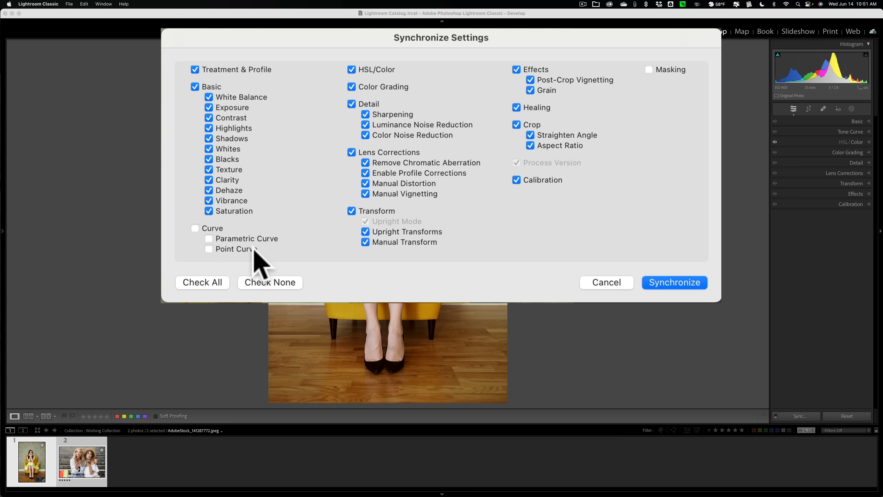
mouse_move(210, 261)
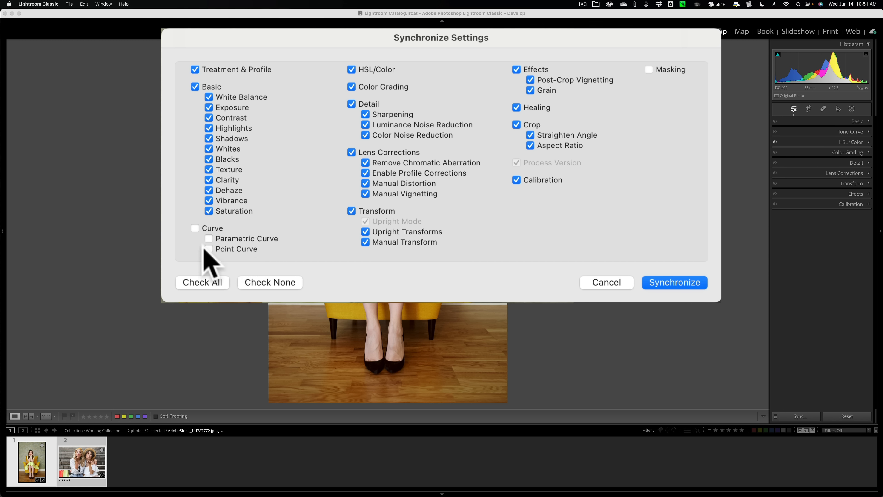
mouse_move(250, 251)
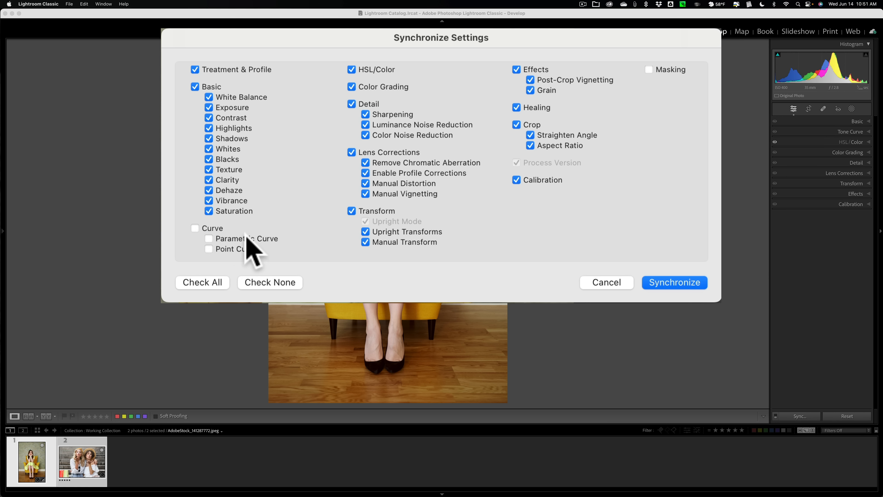
mouse_move(234, 248)
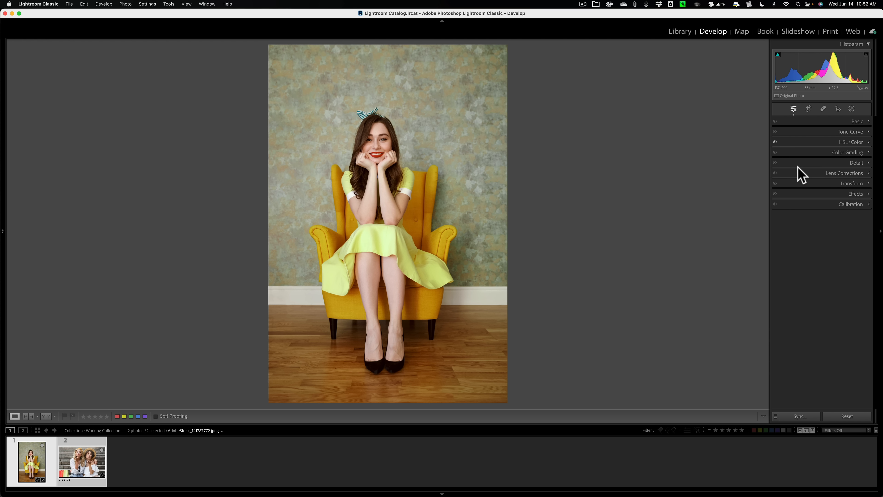
Expand Tone Curve and switch the portrait's curve to parametric mode, all regions at zero
left_click(850, 131)
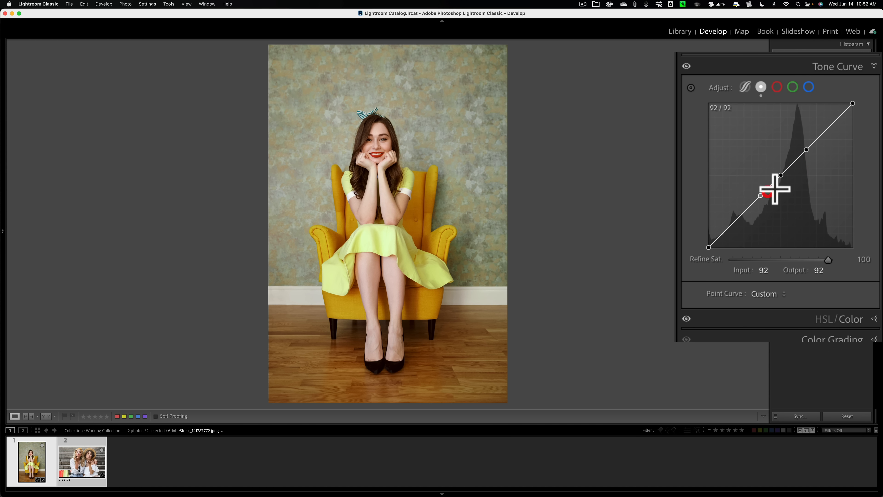
mouse_move(768, 101)
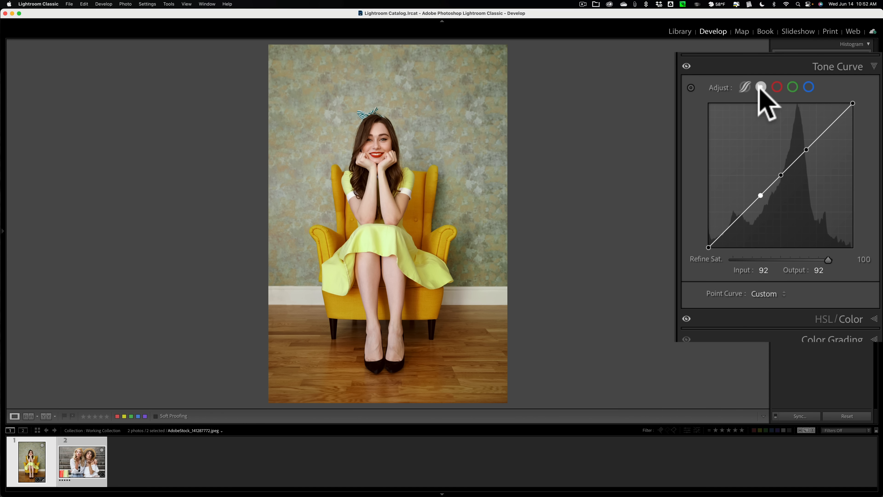
left_click(744, 87)
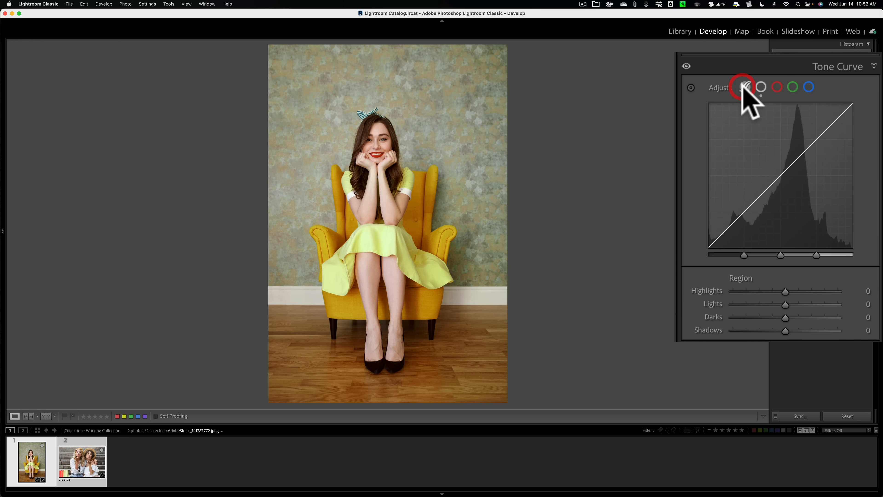
mouse_move(747, 87)
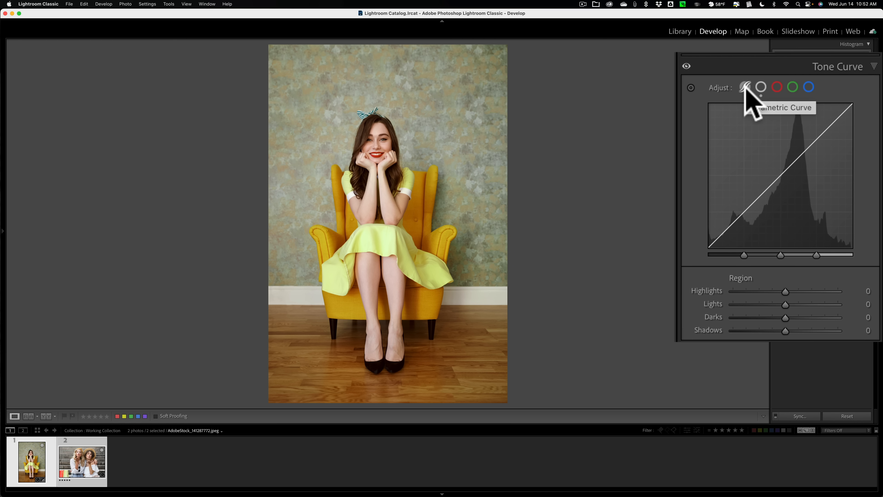
mouse_move(758, 295)
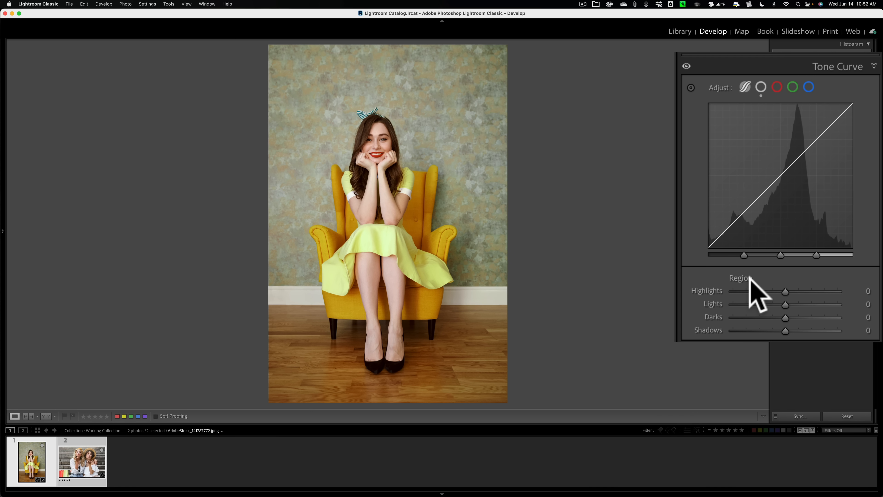
mouse_move(774, 180)
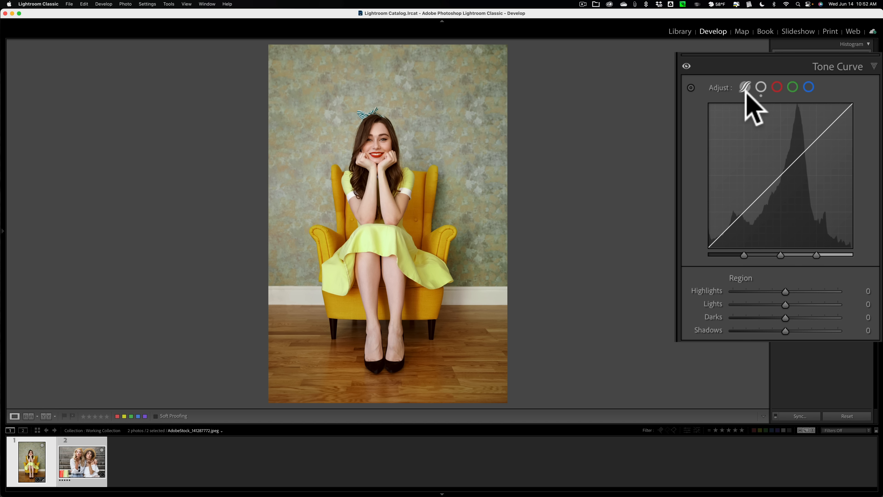
mouse_move(752, 113)
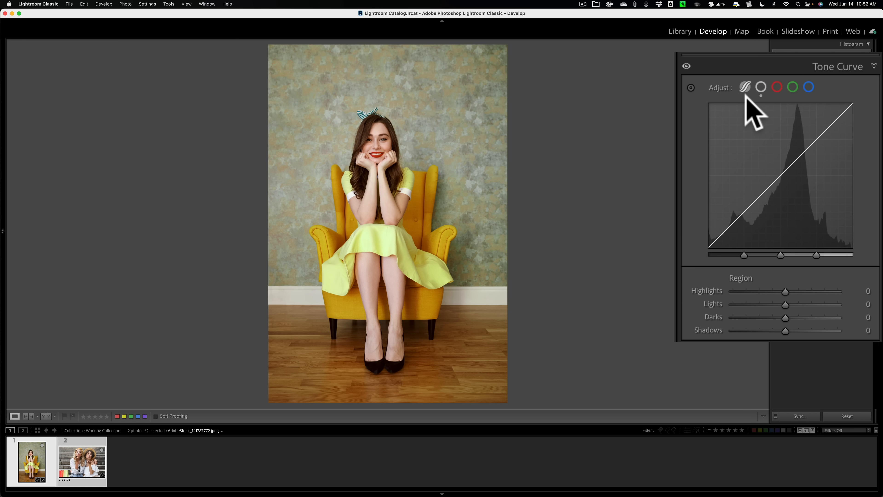
mouse_move(776, 231)
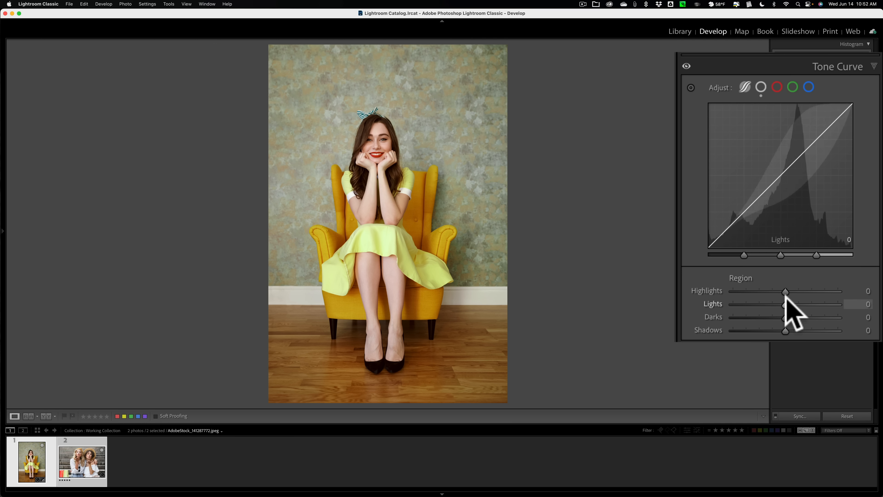
mouse_move(873, 73)
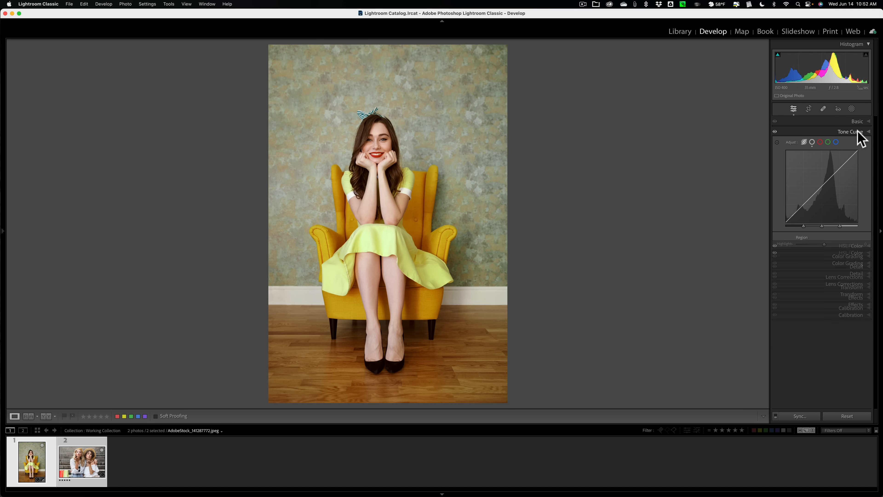
Collapse Tone Curve and expand Calibration, listing process versions 1 through 6
left_click(848, 131)
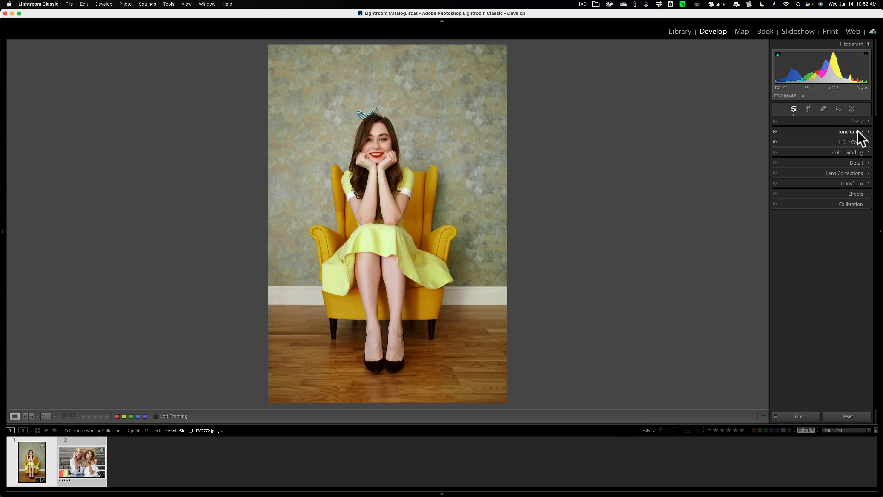
mouse_move(855, 207)
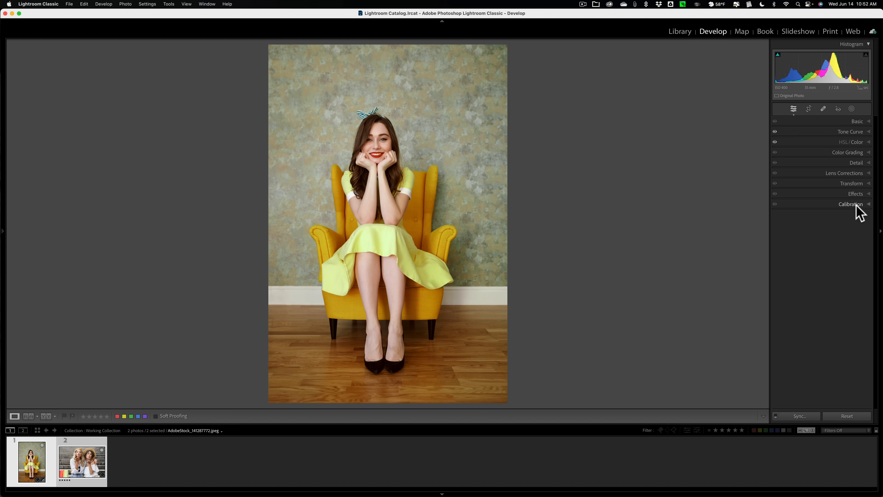
left_click(851, 204)
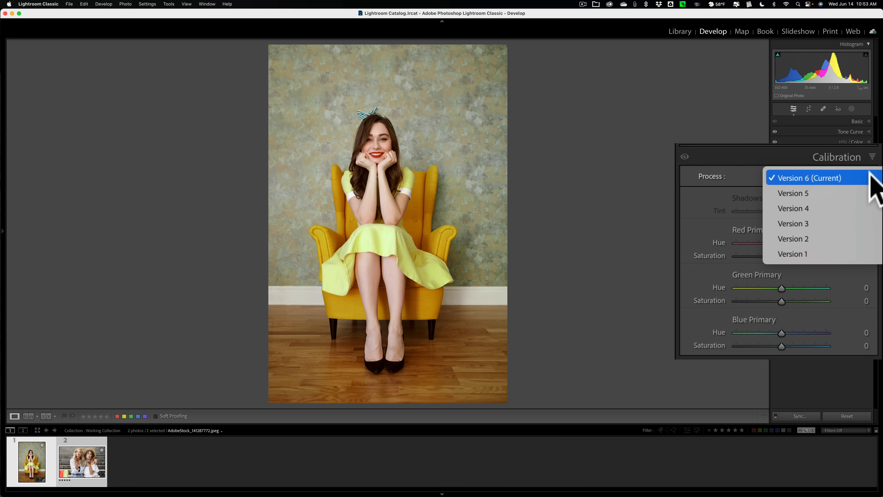
Try process Version 5, then set the portrait back to Version 6 (Current)
left_click(807, 178)
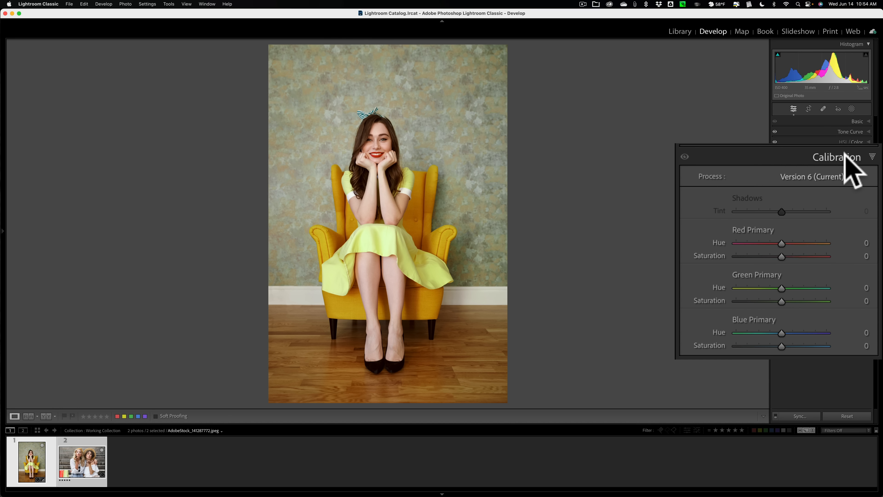
mouse_move(843, 200)
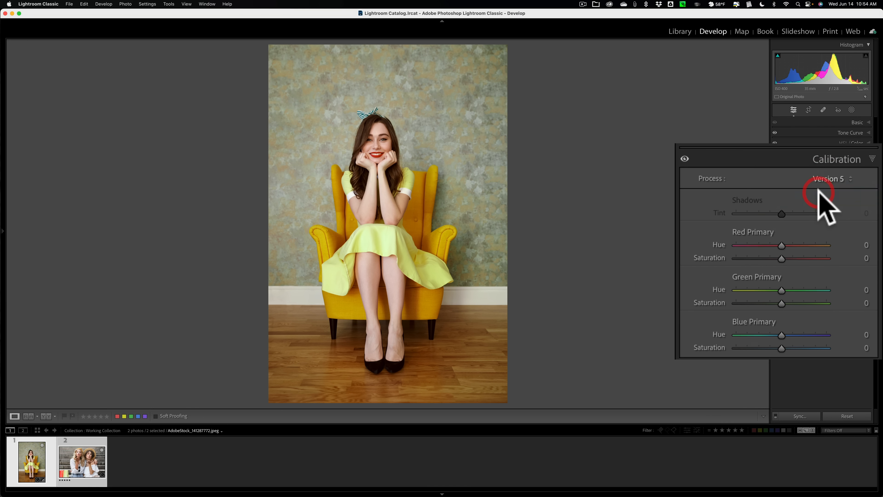
left_click(828, 178)
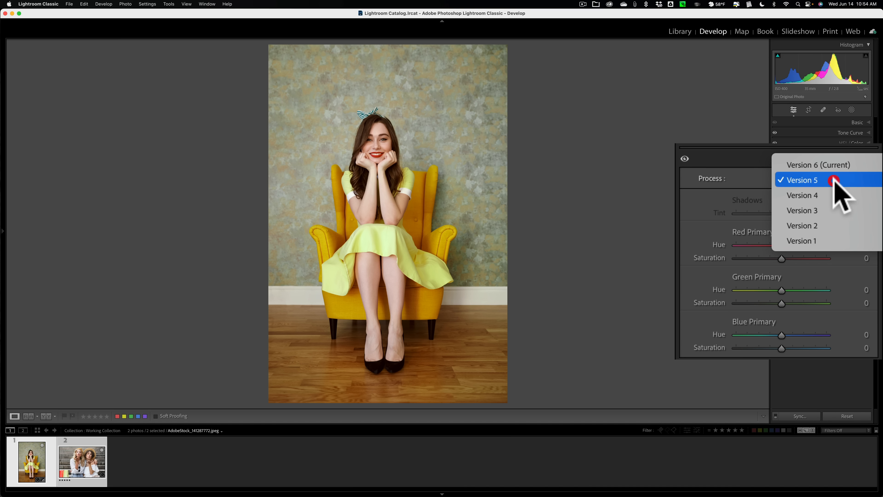
left_click(817, 165)
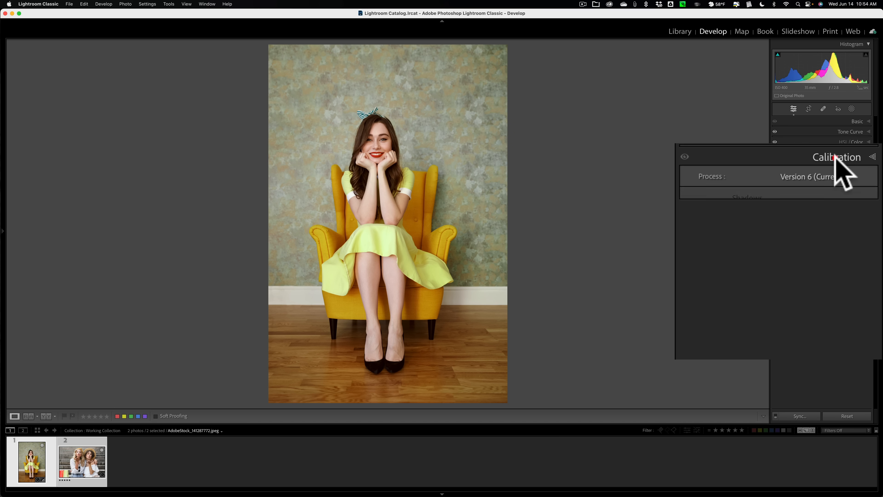